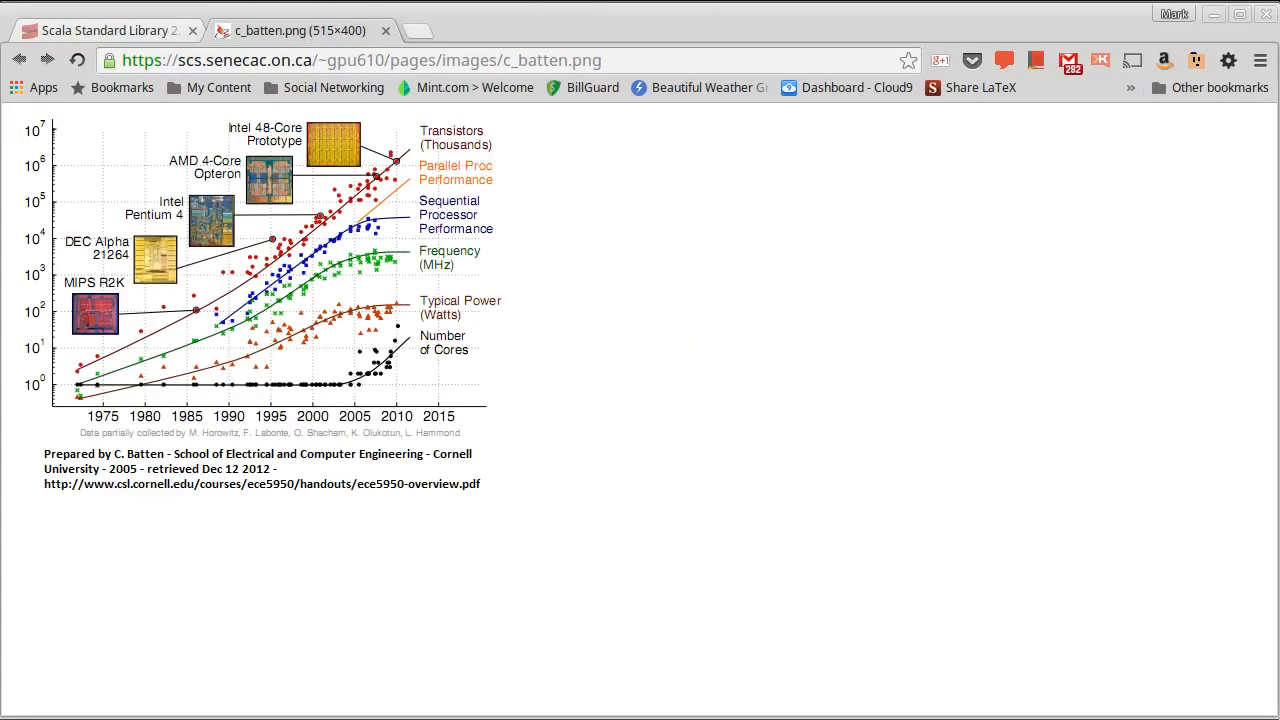
mouse_move(322, 573)
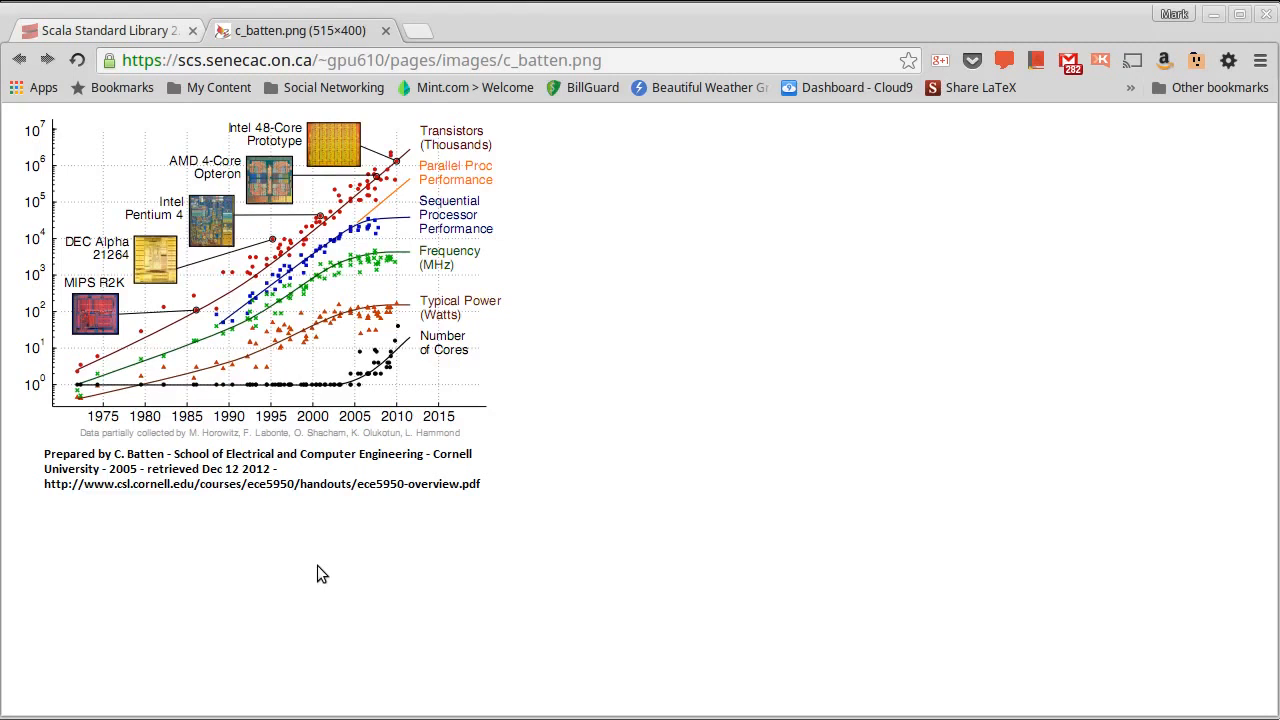
mouse_move(307, 541)
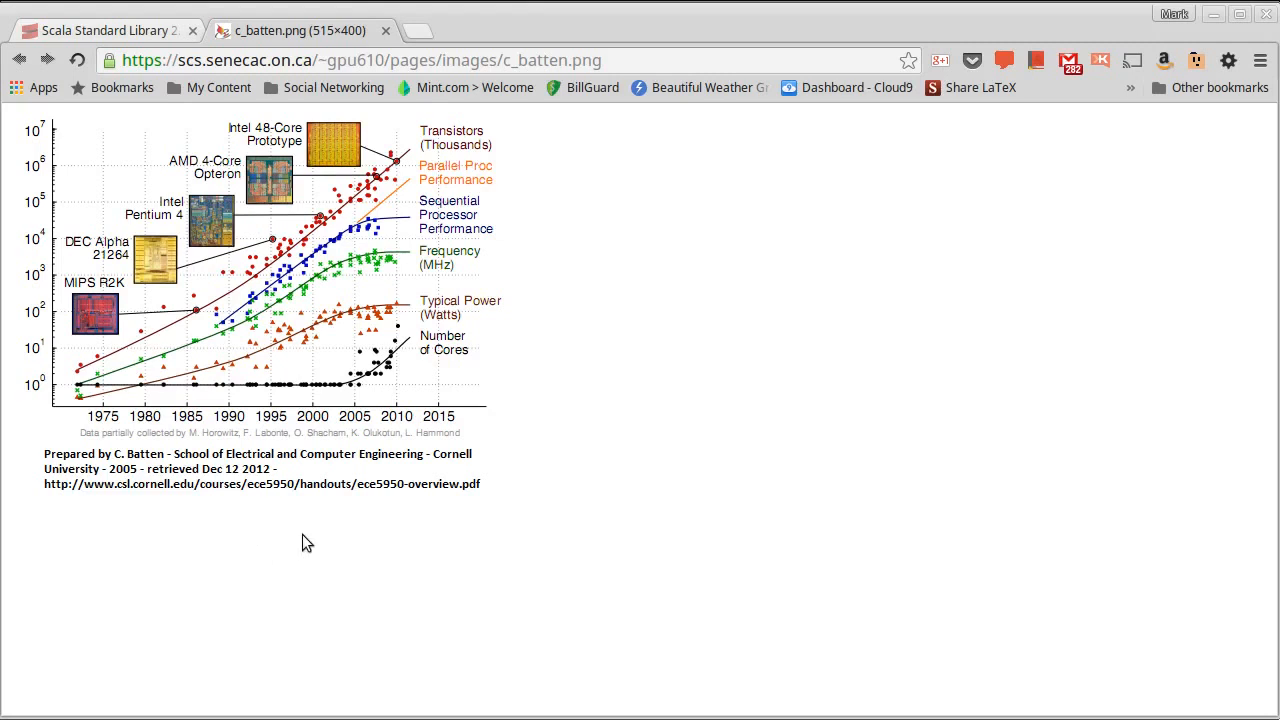
mouse_move(150, 457)
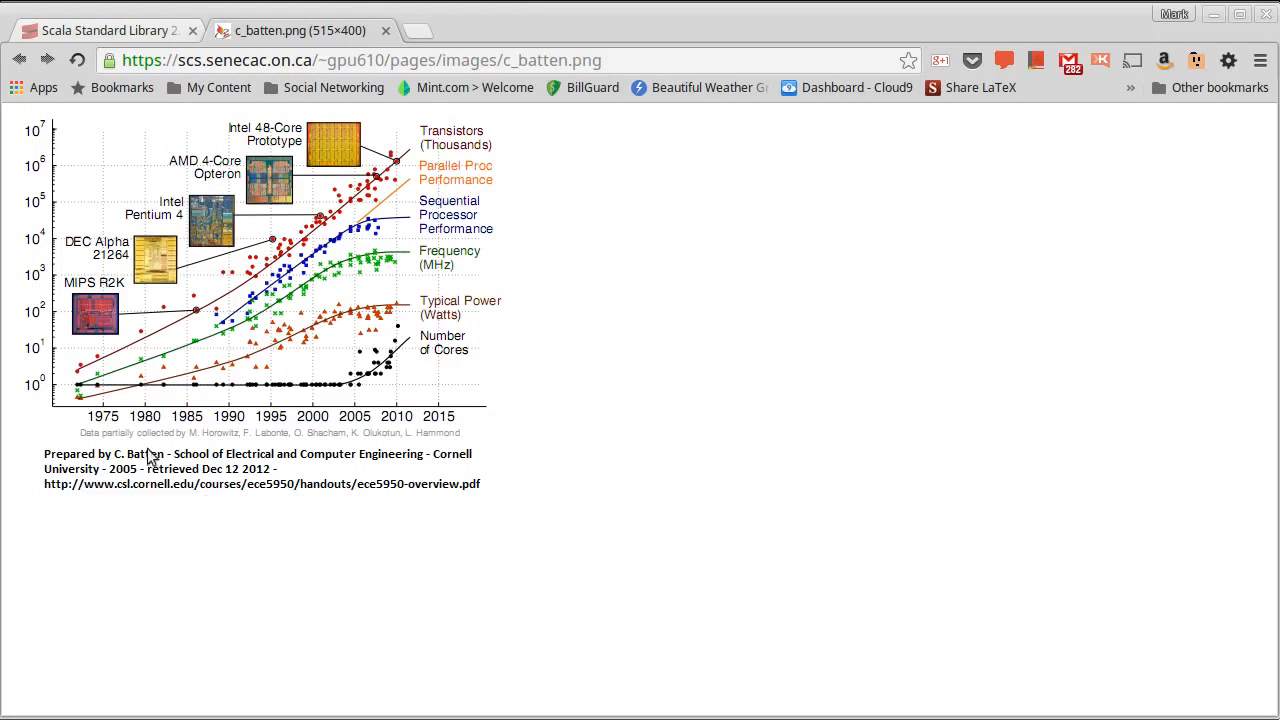
mouse_move(398, 444)
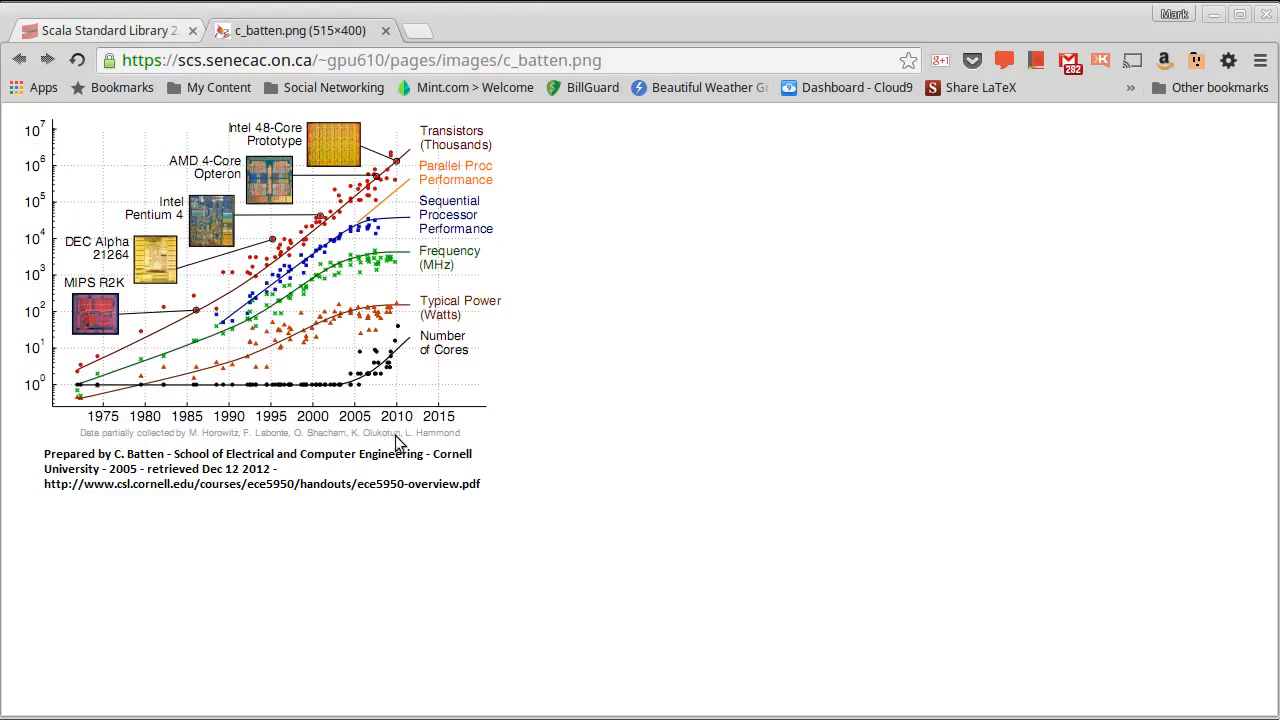
mouse_move(88, 428)
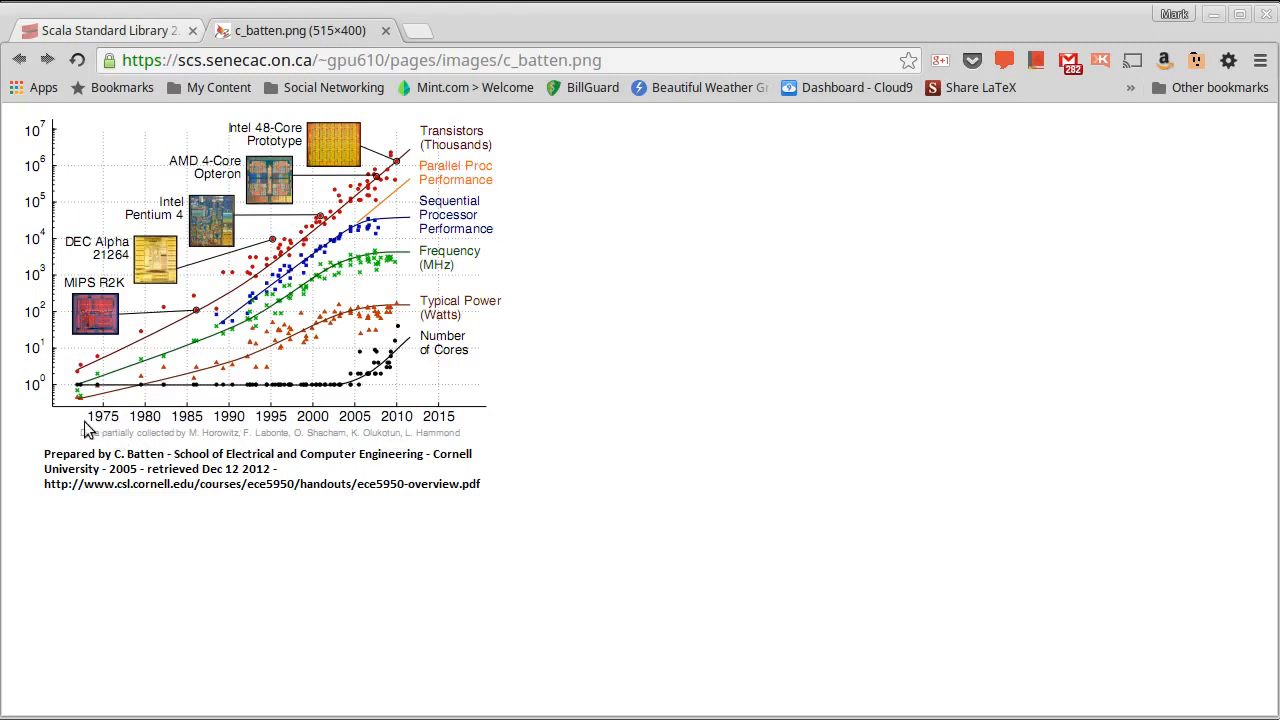
mouse_move(340, 388)
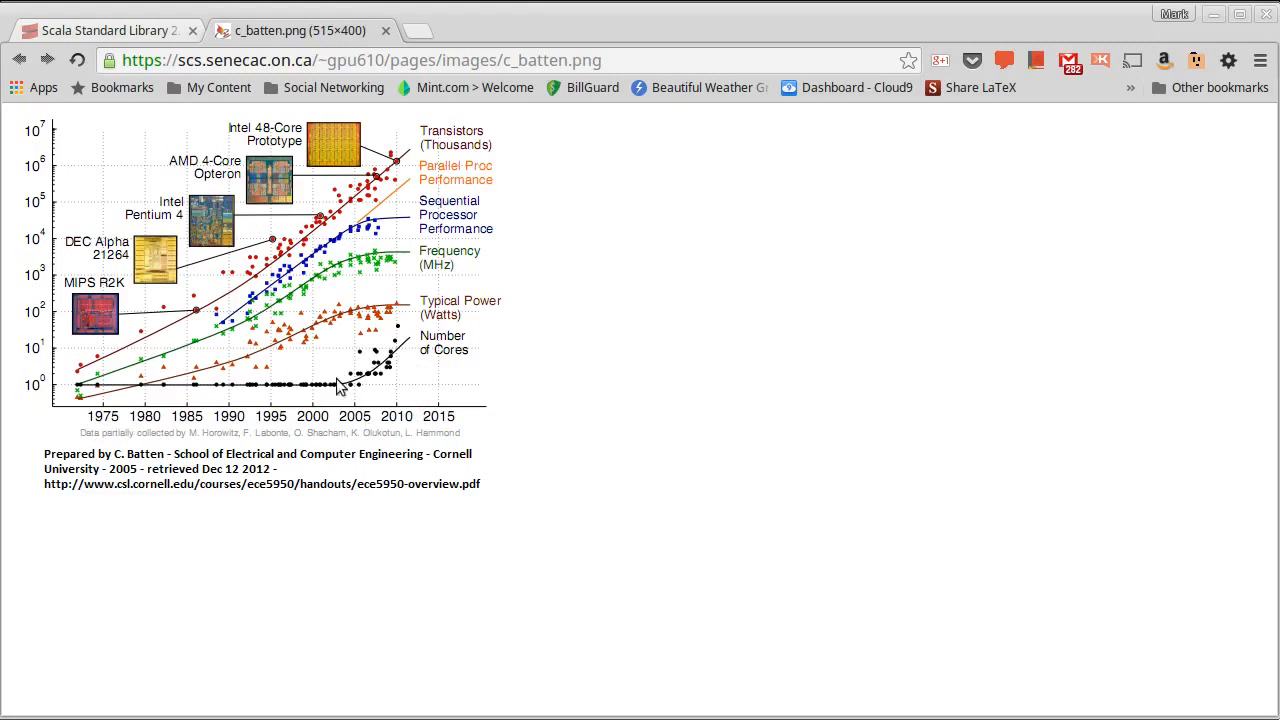
mouse_move(328, 430)
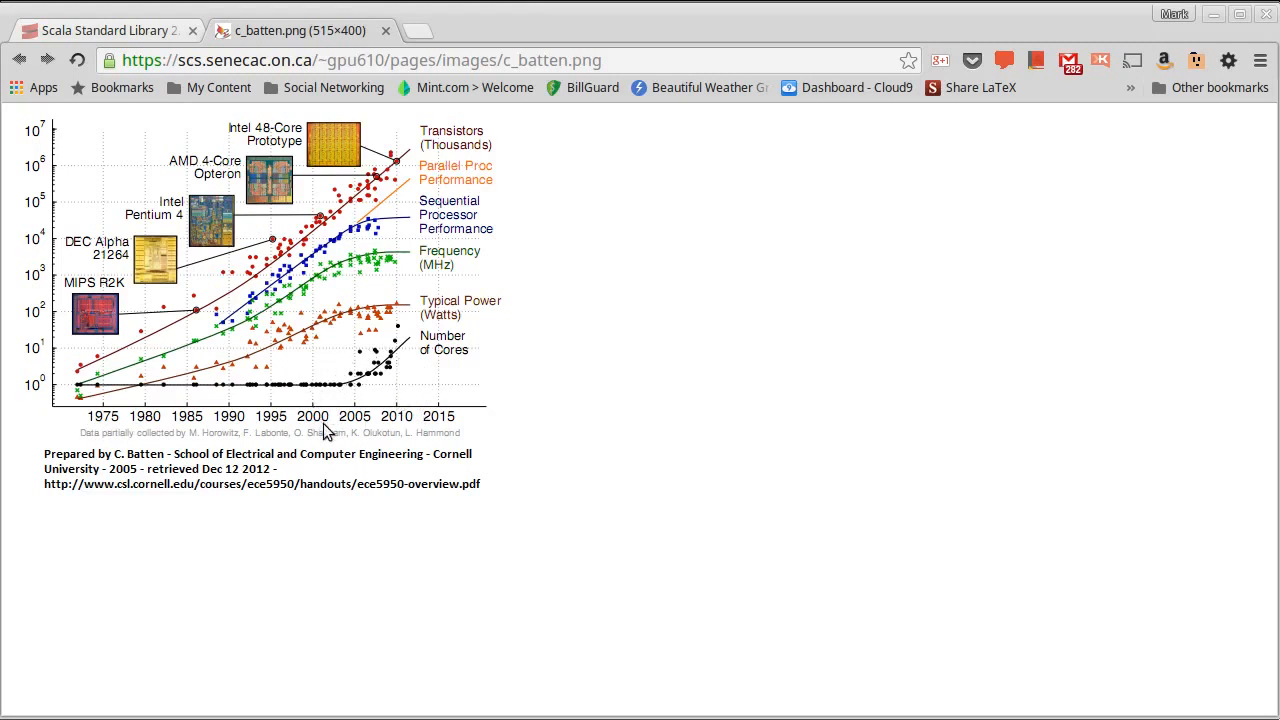
mouse_move(350, 433)
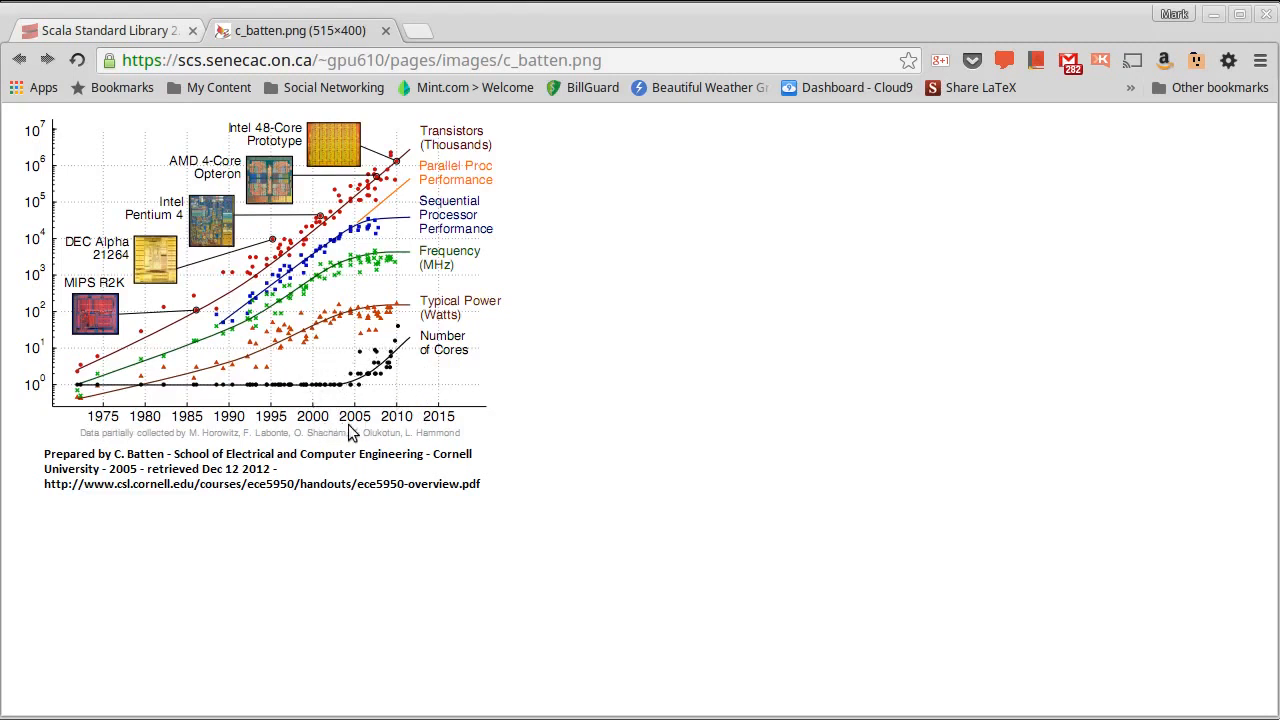
mouse_move(383, 265)
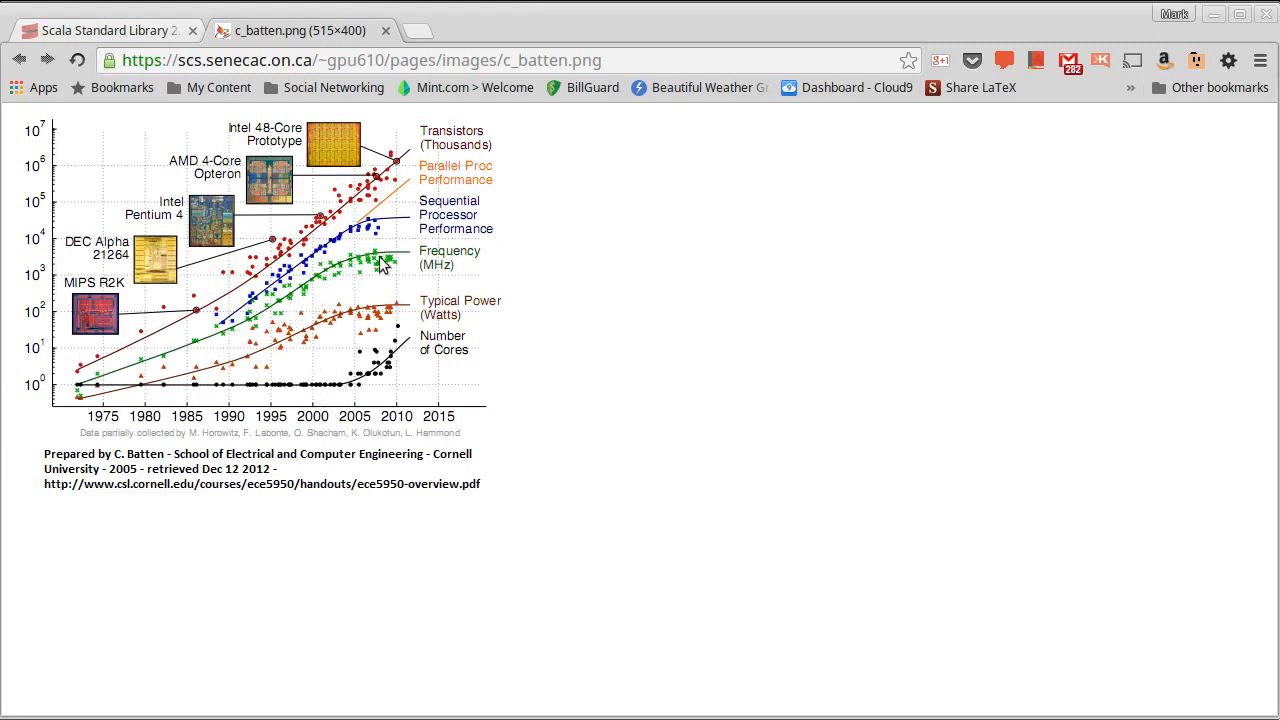
mouse_move(397, 360)
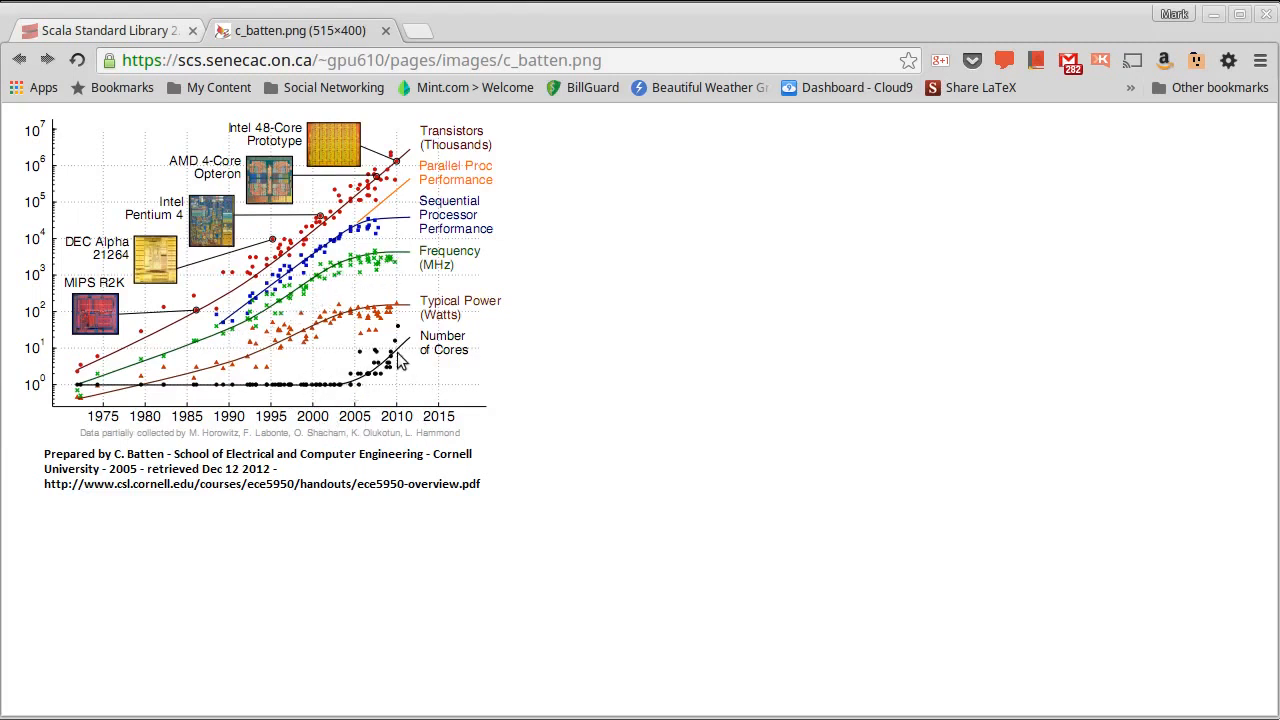
mouse_move(322, 435)
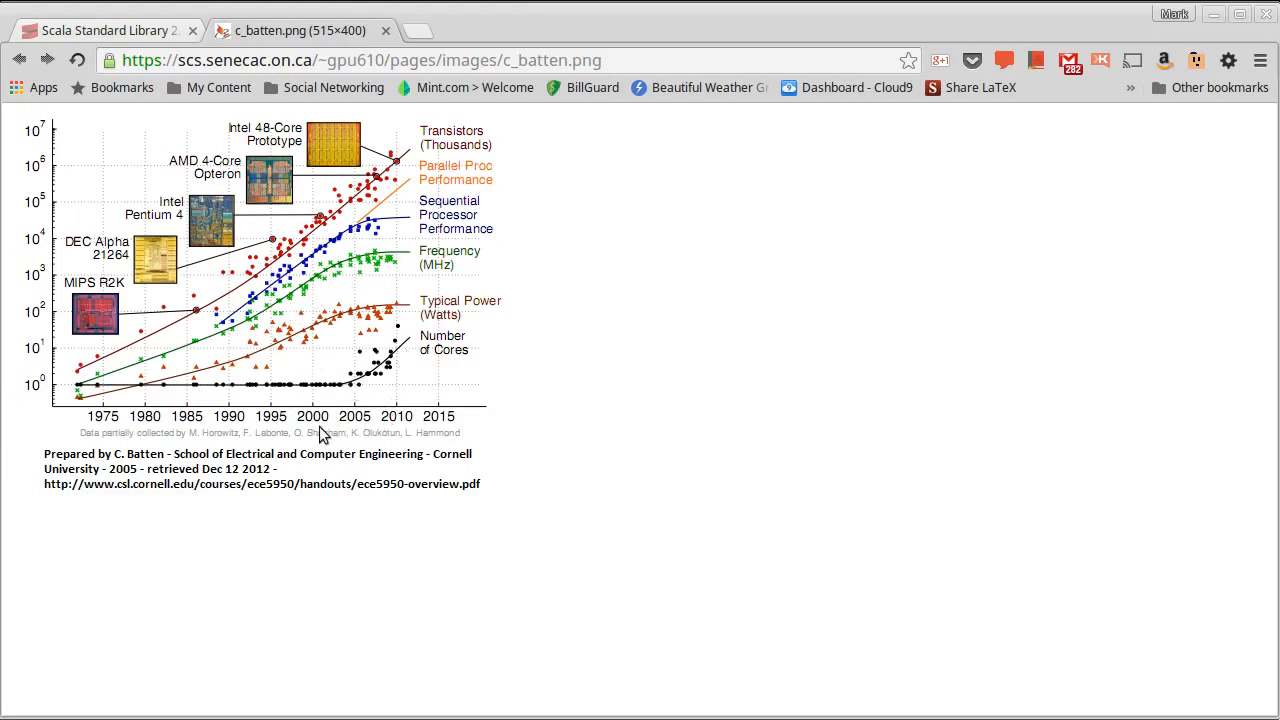
mouse_move(240, 332)
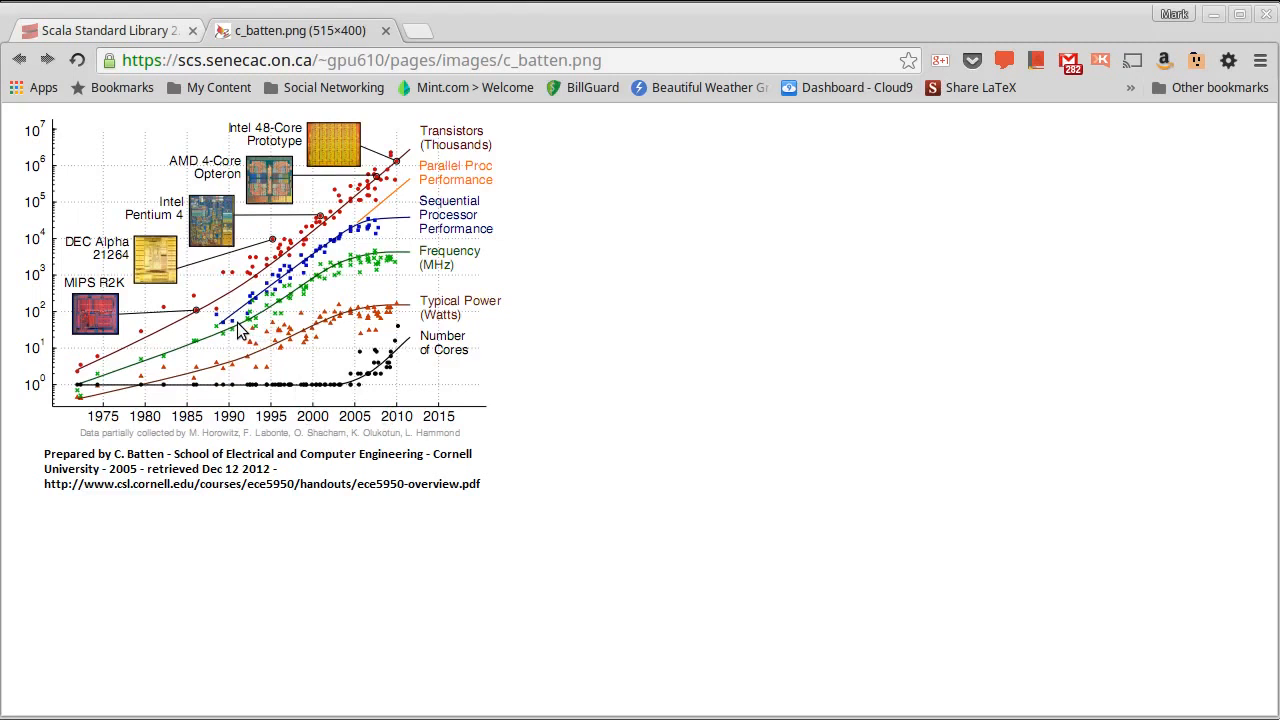
mouse_move(218, 345)
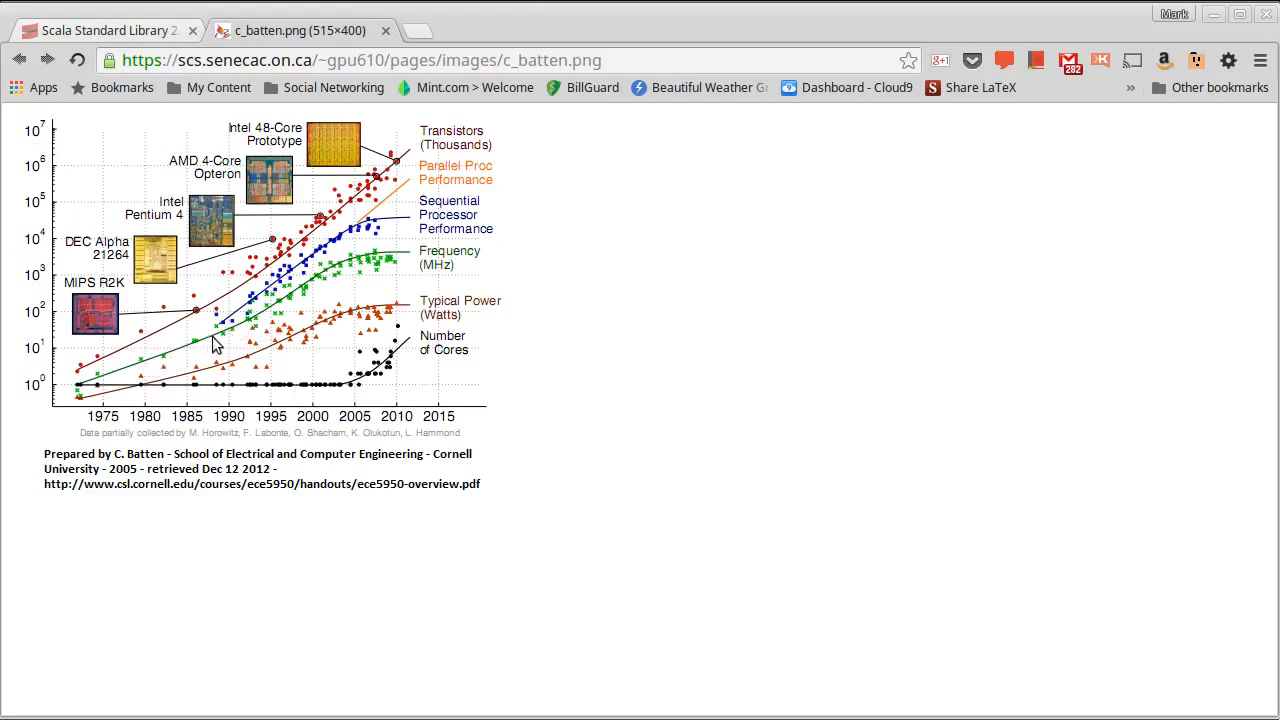
mouse_move(338, 278)
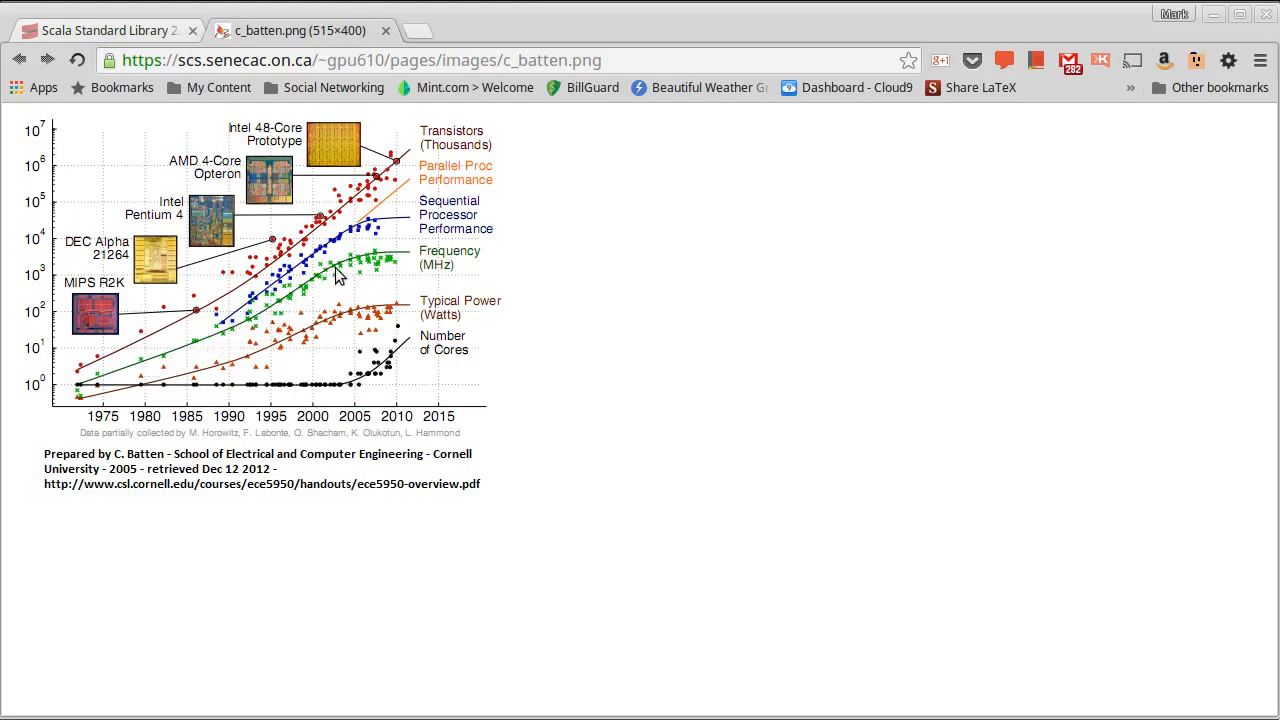
mouse_move(353, 268)
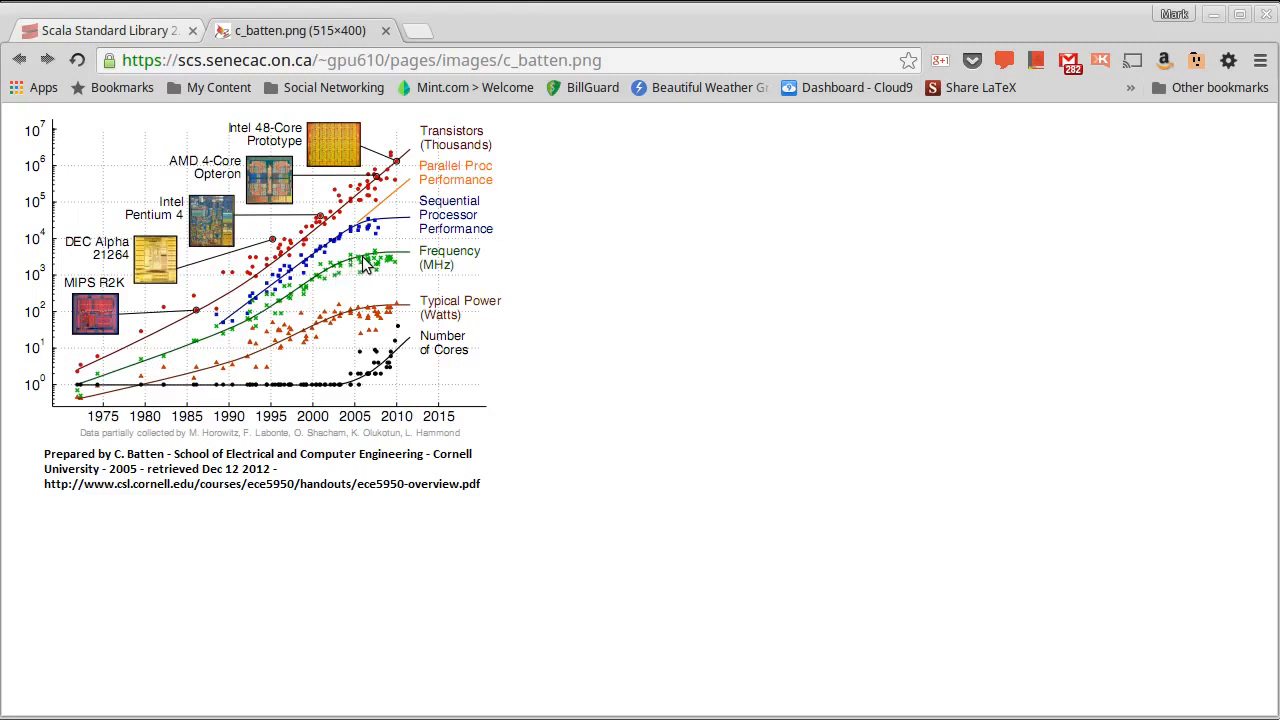
mouse_move(400, 256)
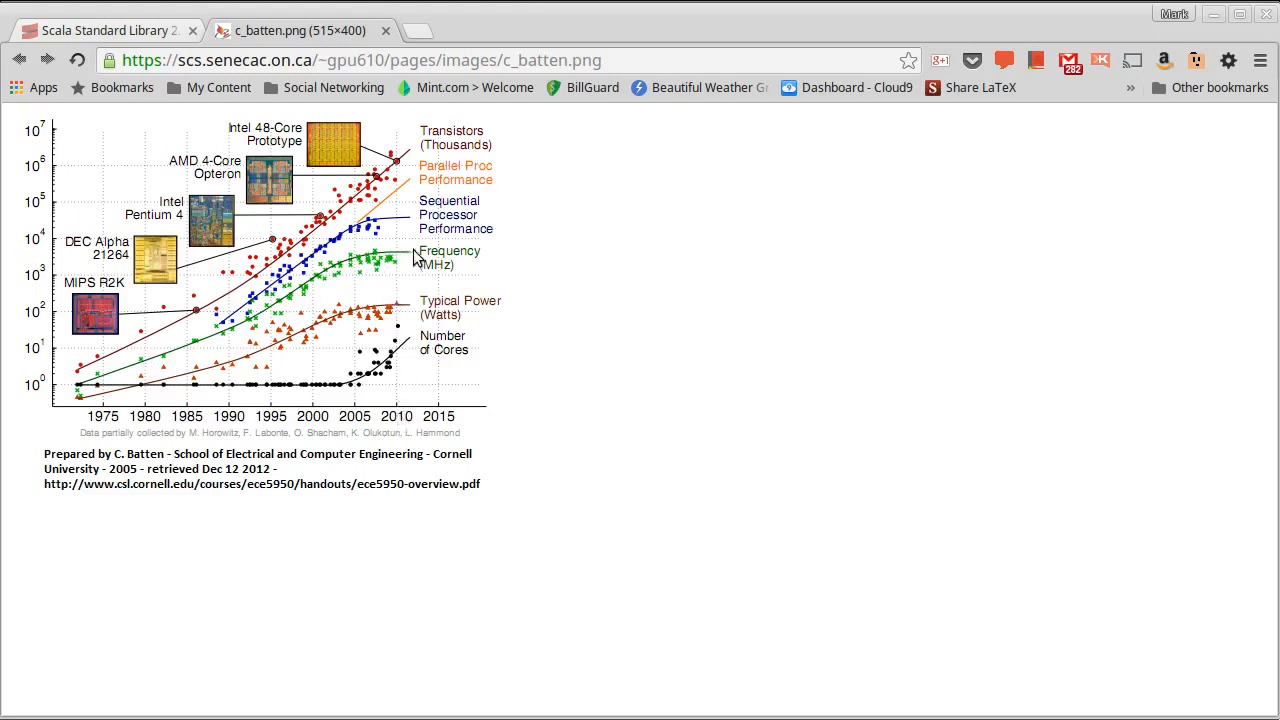
mouse_move(453, 258)
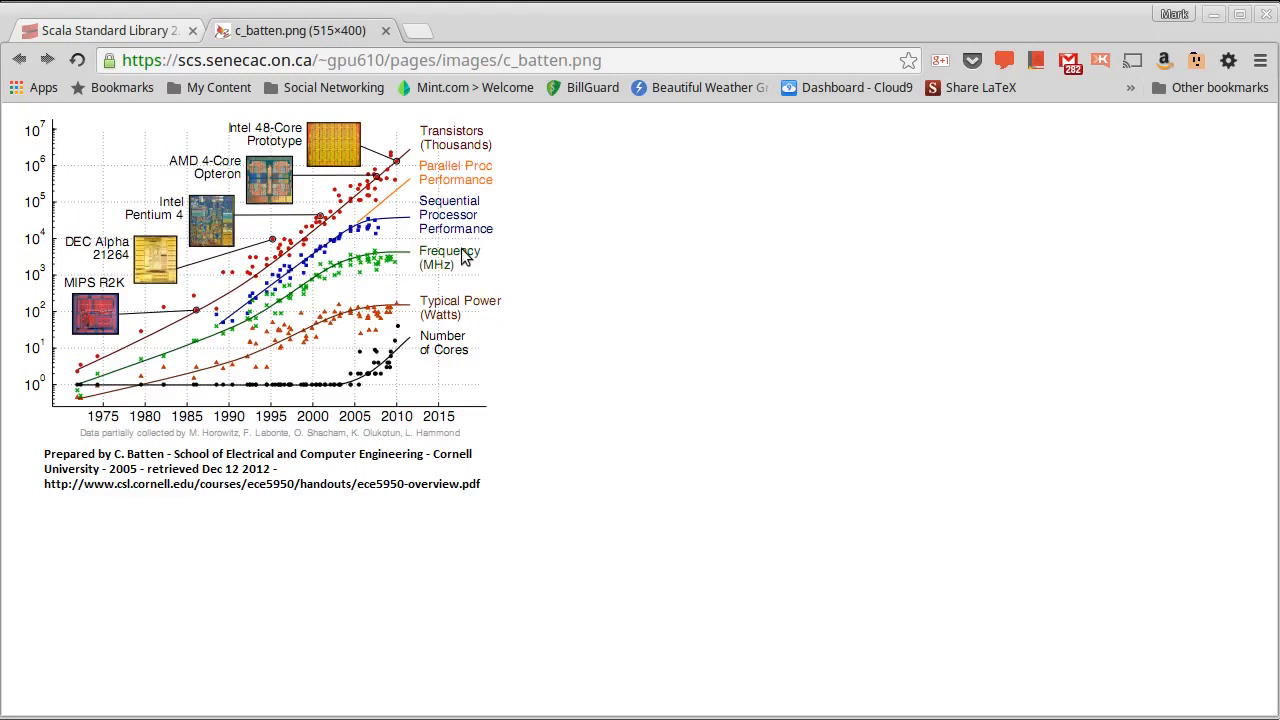
mouse_move(481, 260)
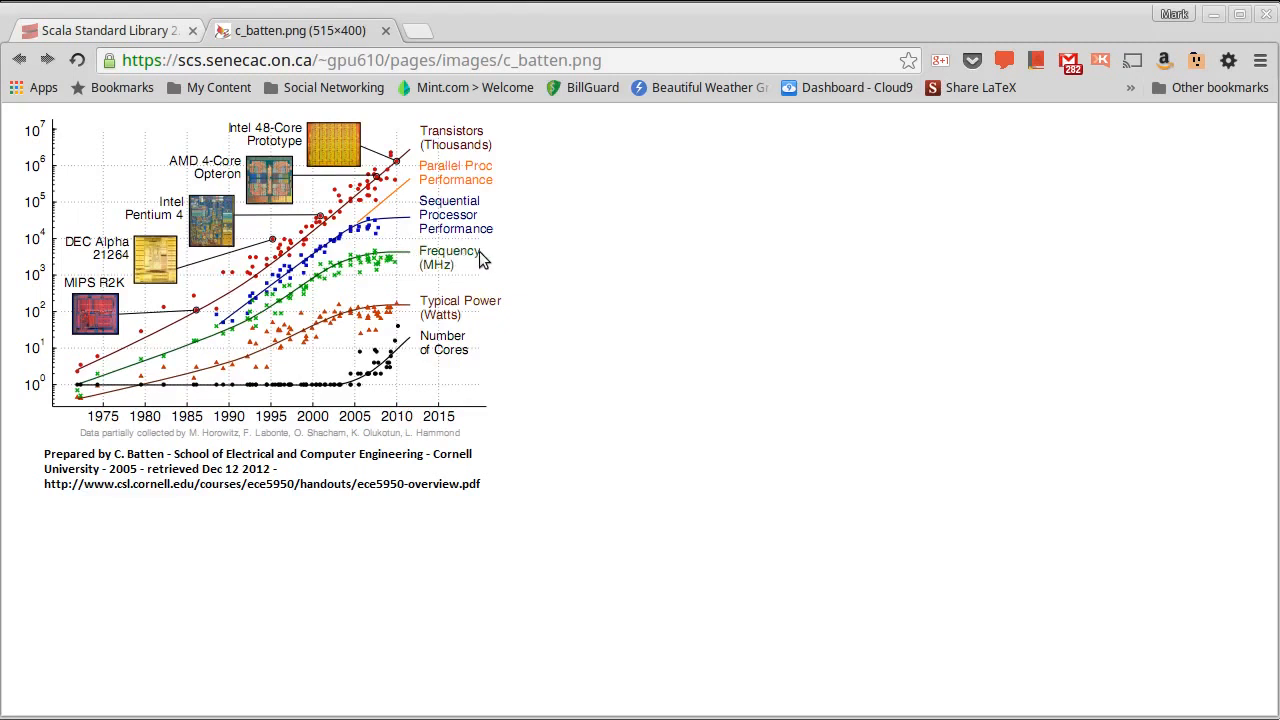
mouse_move(405, 268)
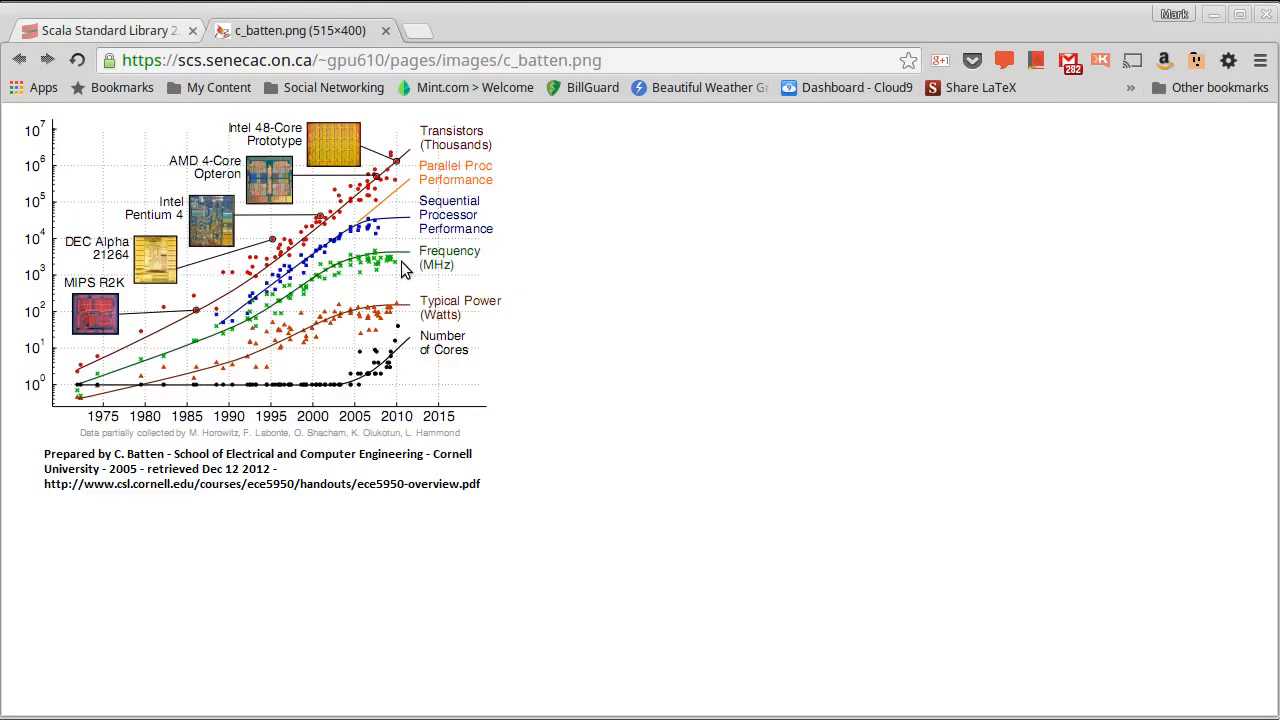
mouse_move(382, 268)
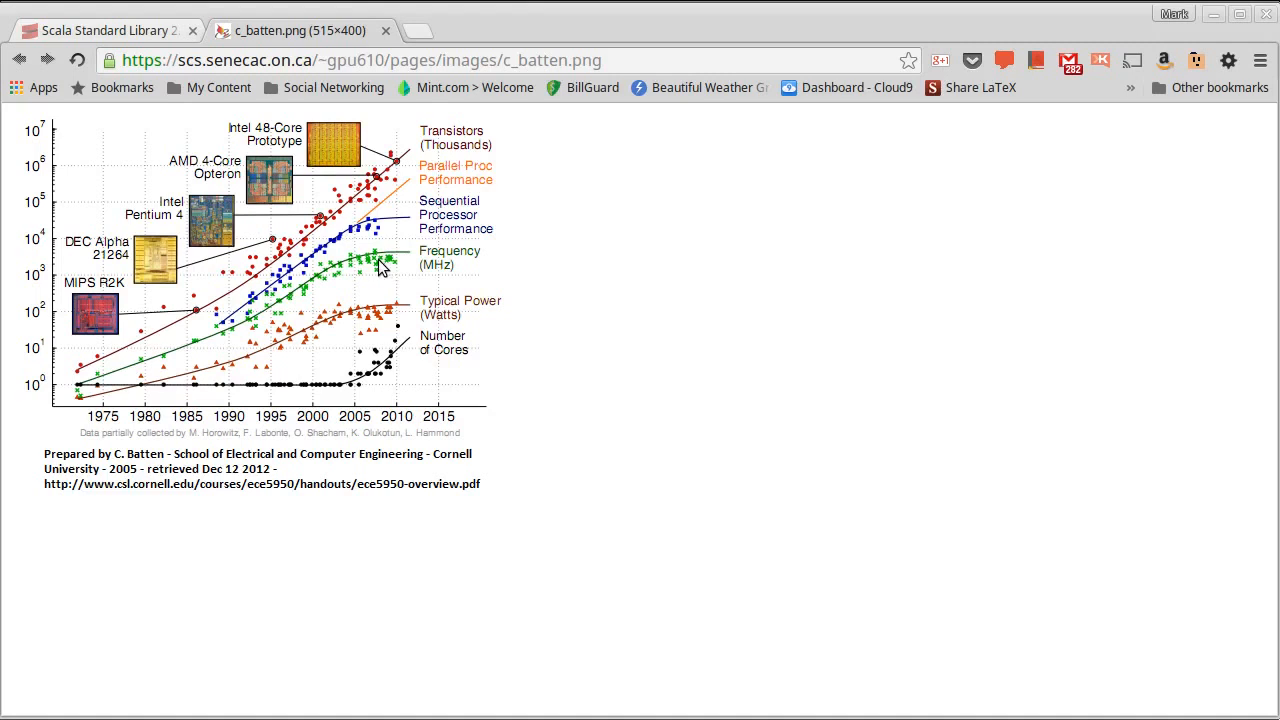
mouse_move(350, 270)
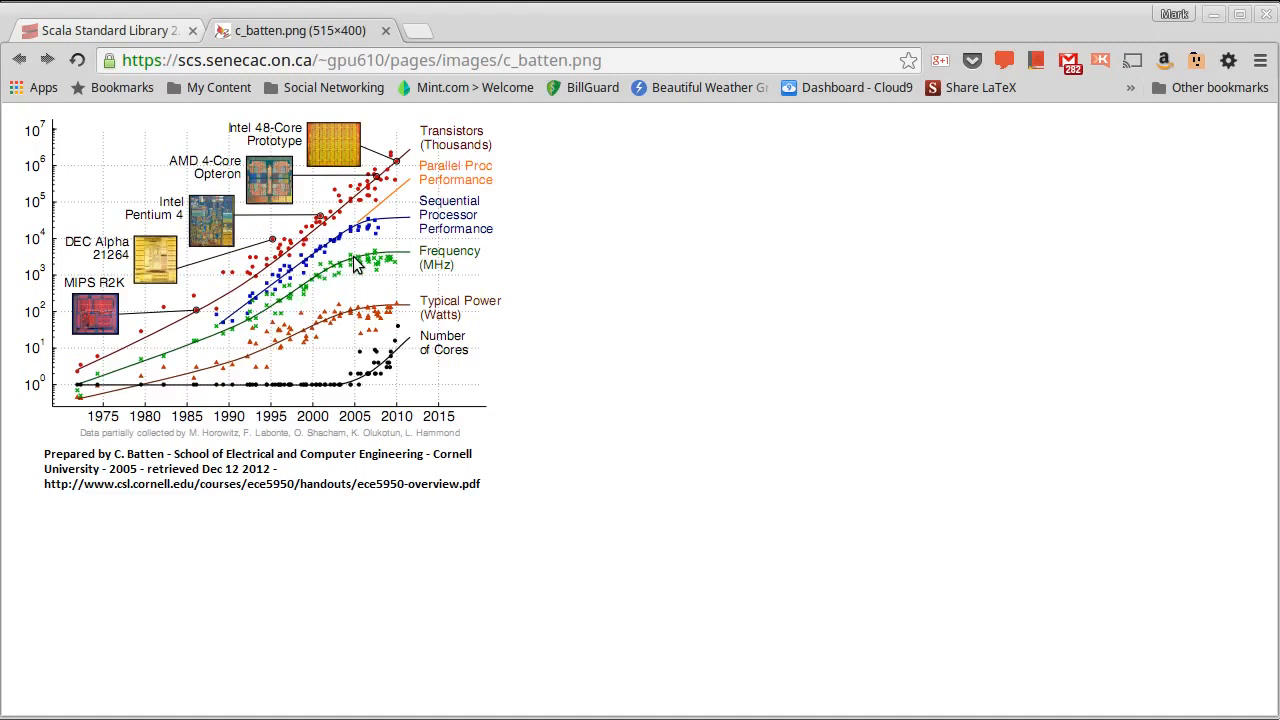
mouse_move(358, 395)
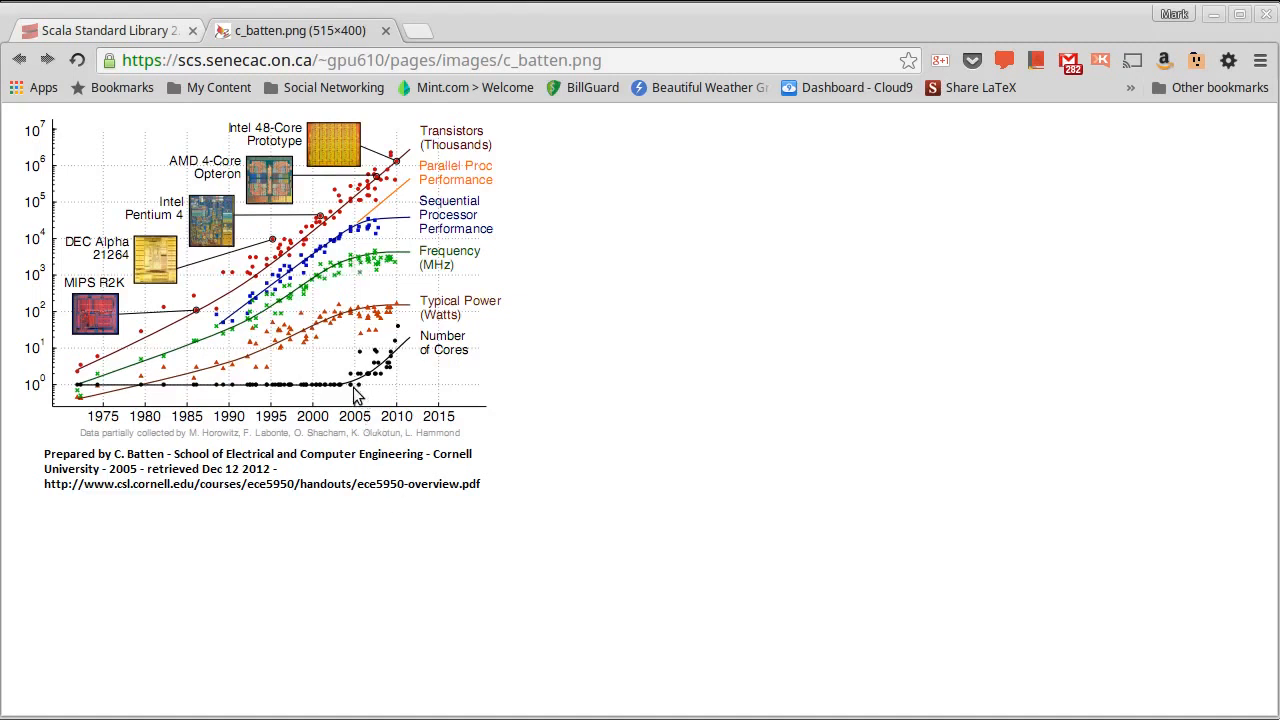
mouse_move(383, 372)
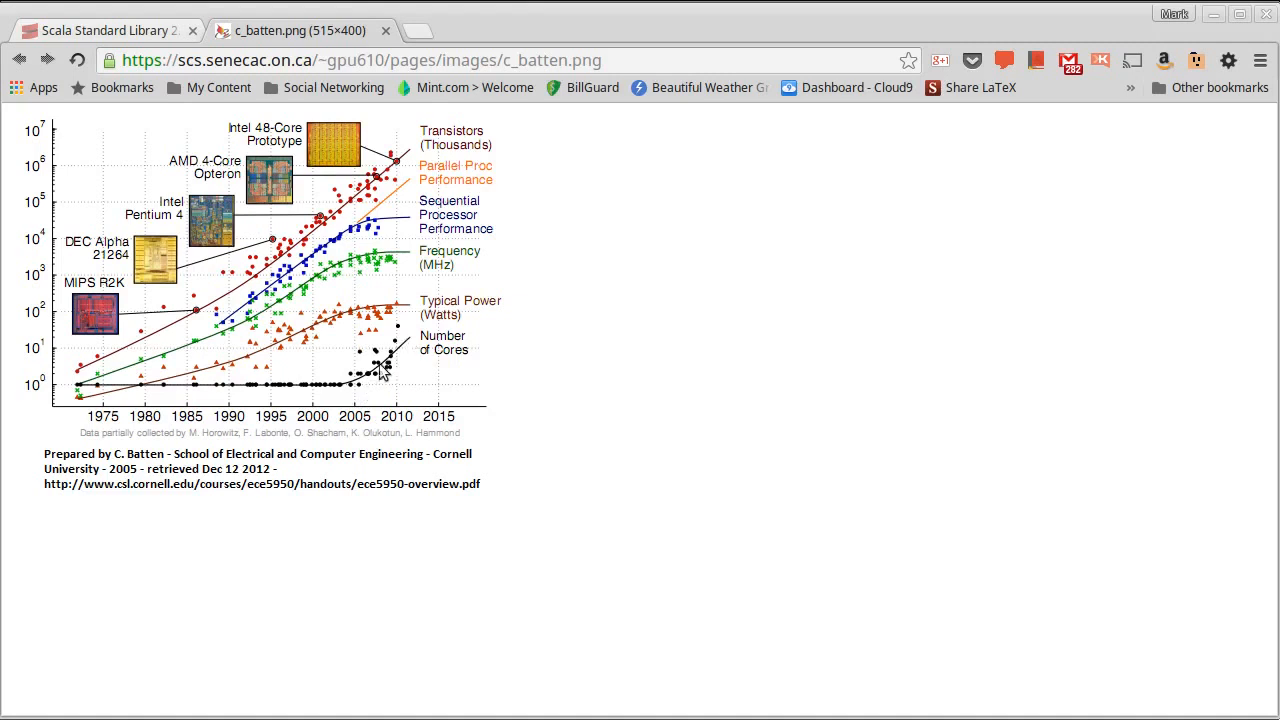
mouse_move(390, 355)
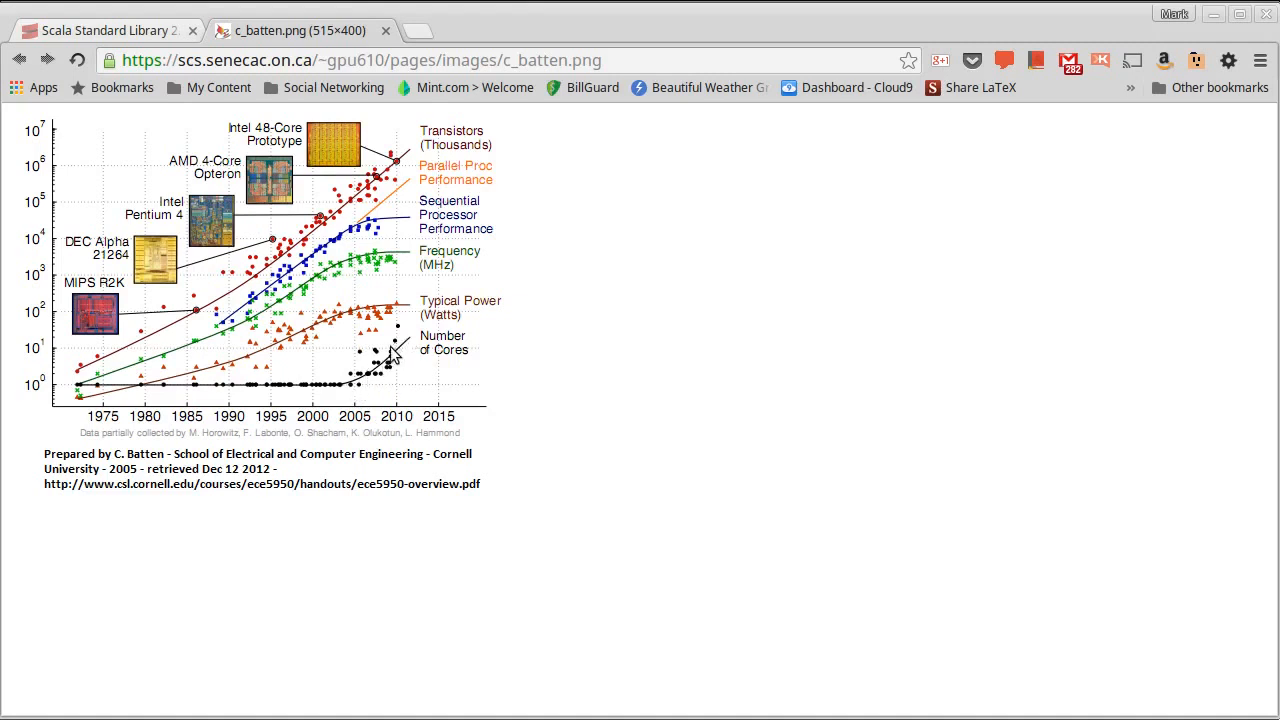
mouse_move(290, 195)
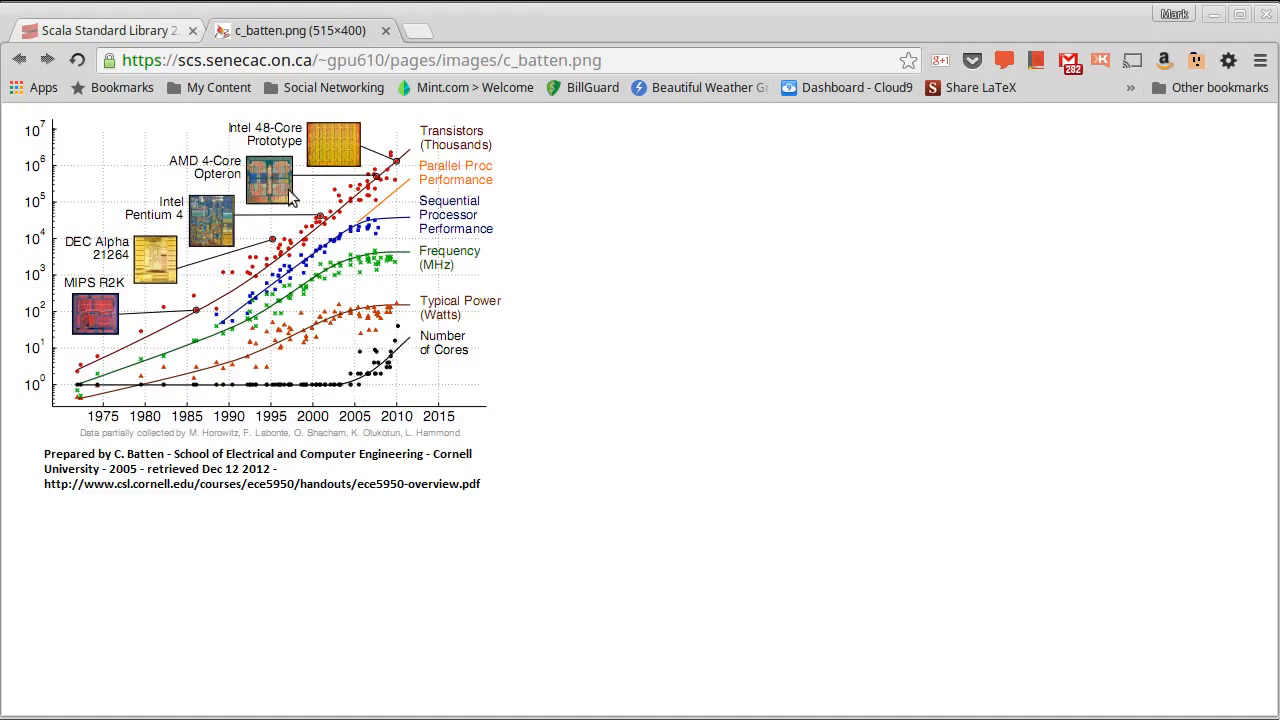
mouse_move(262, 205)
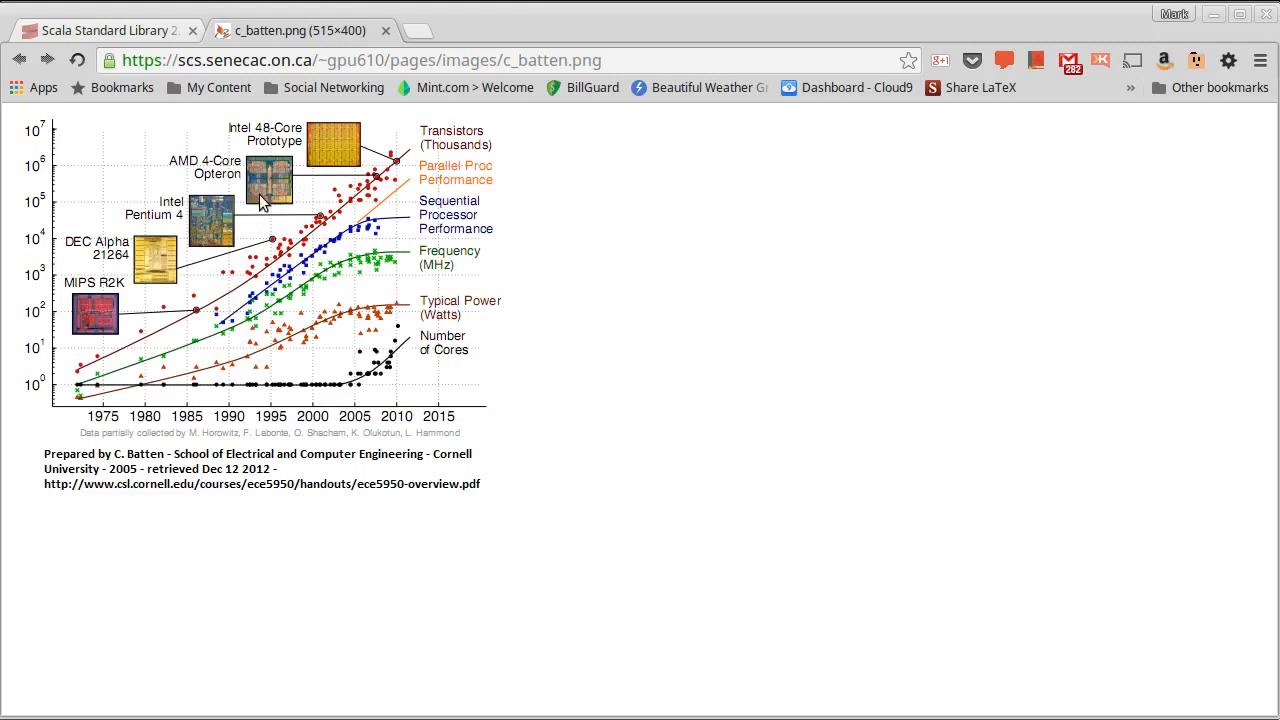
mouse_move(282, 203)
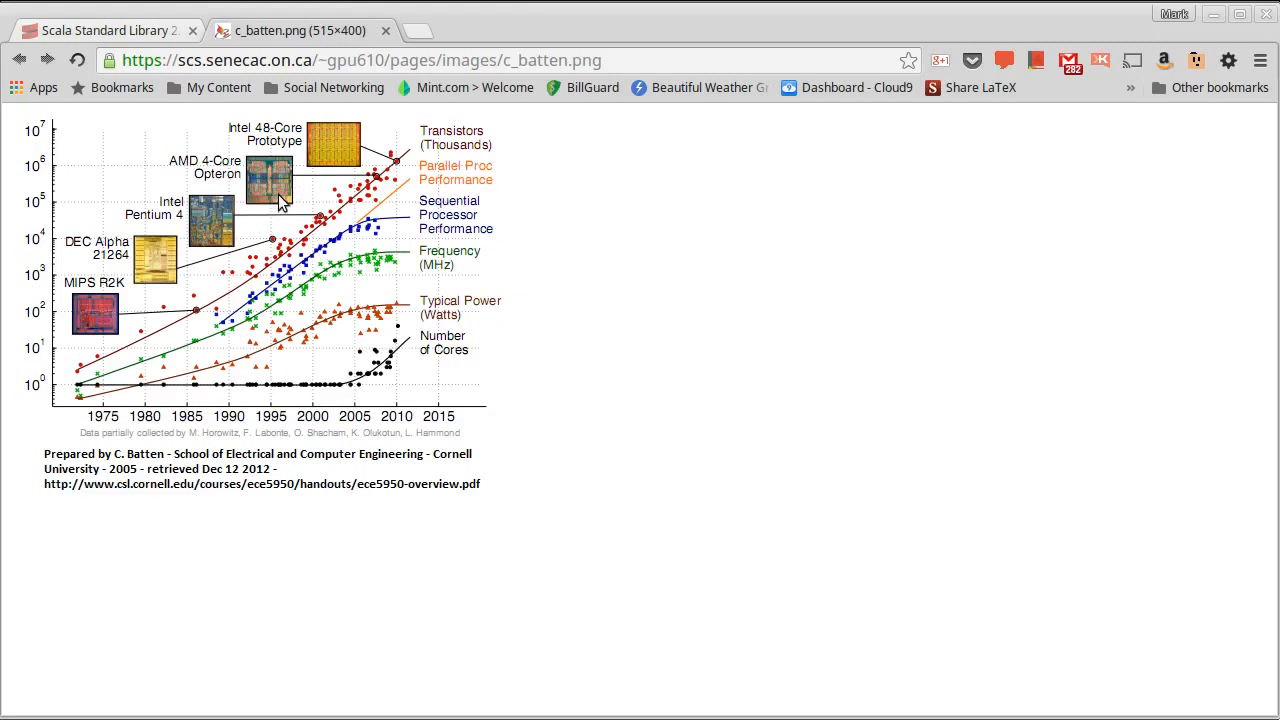
mouse_move(262, 194)
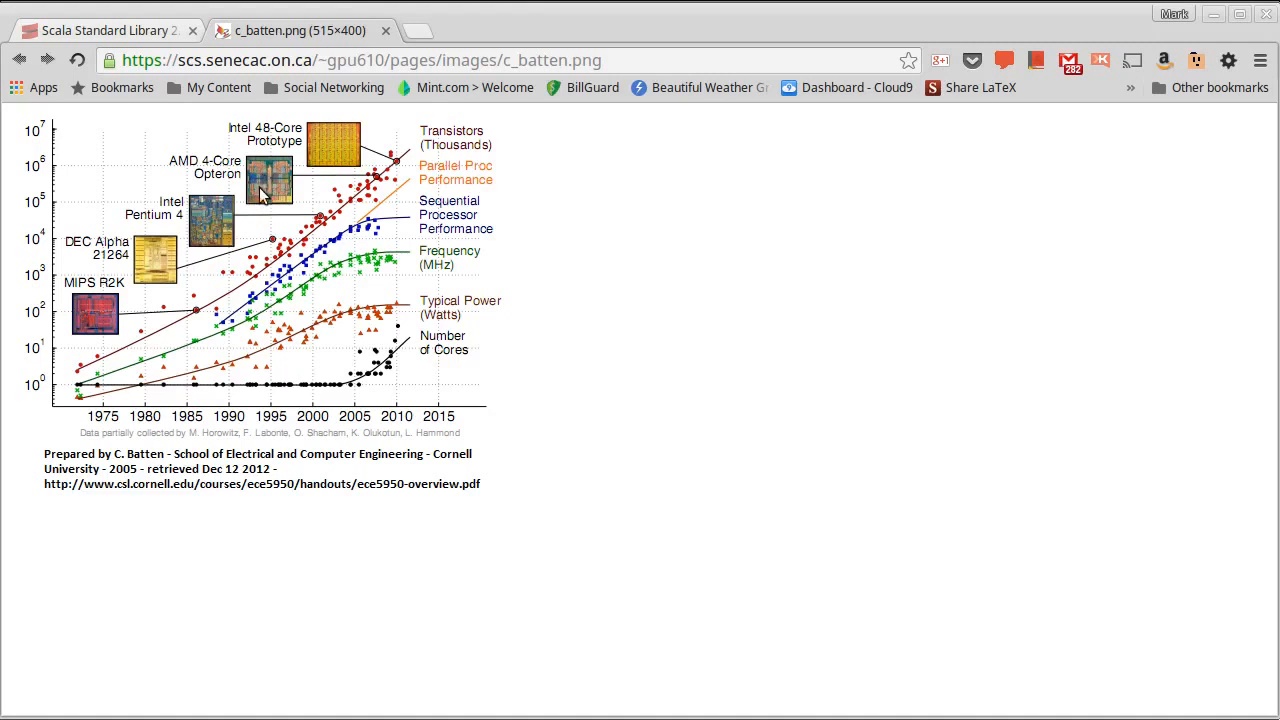
mouse_move(608, 352)
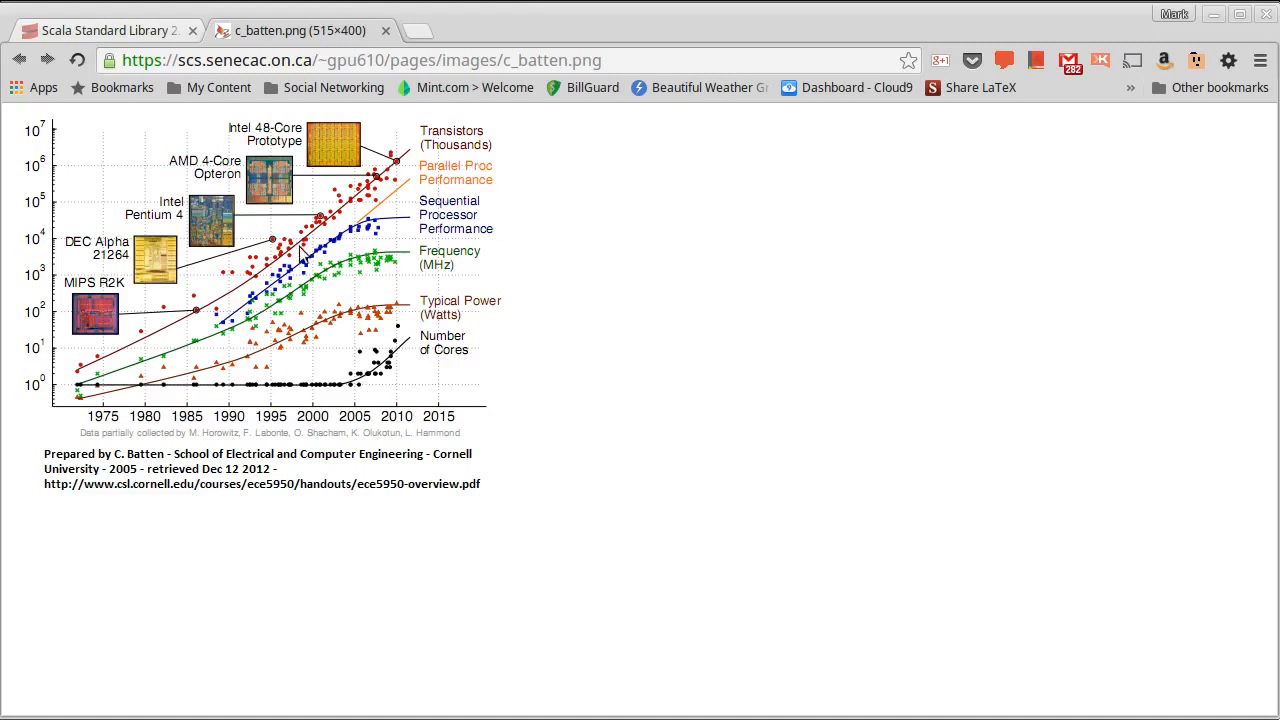
mouse_move(418, 186)
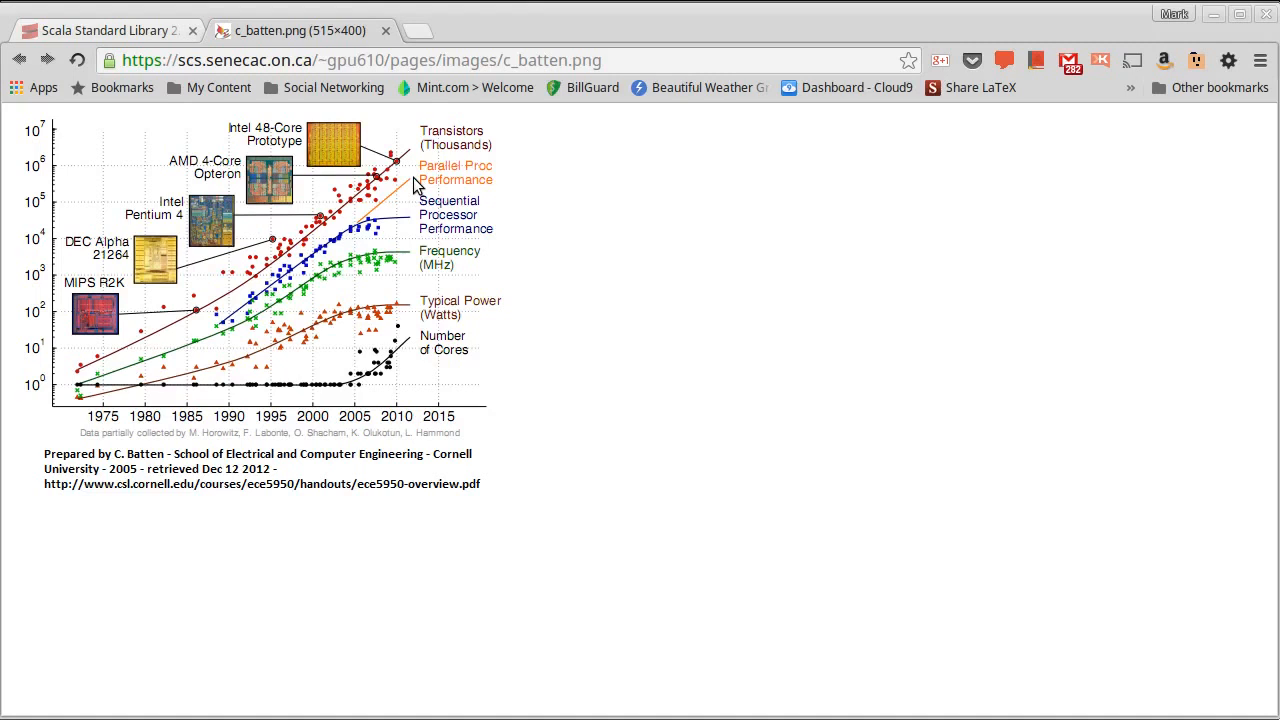
mouse_move(424, 227)
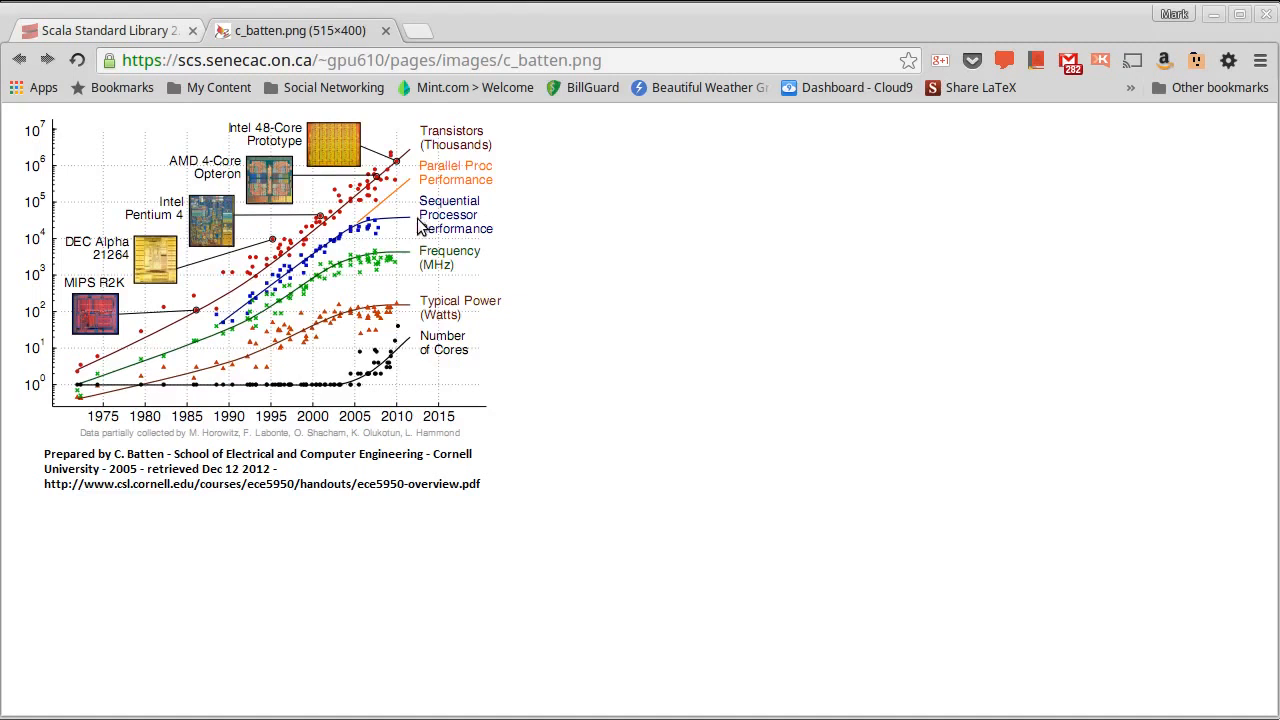
mouse_move(400, 232)
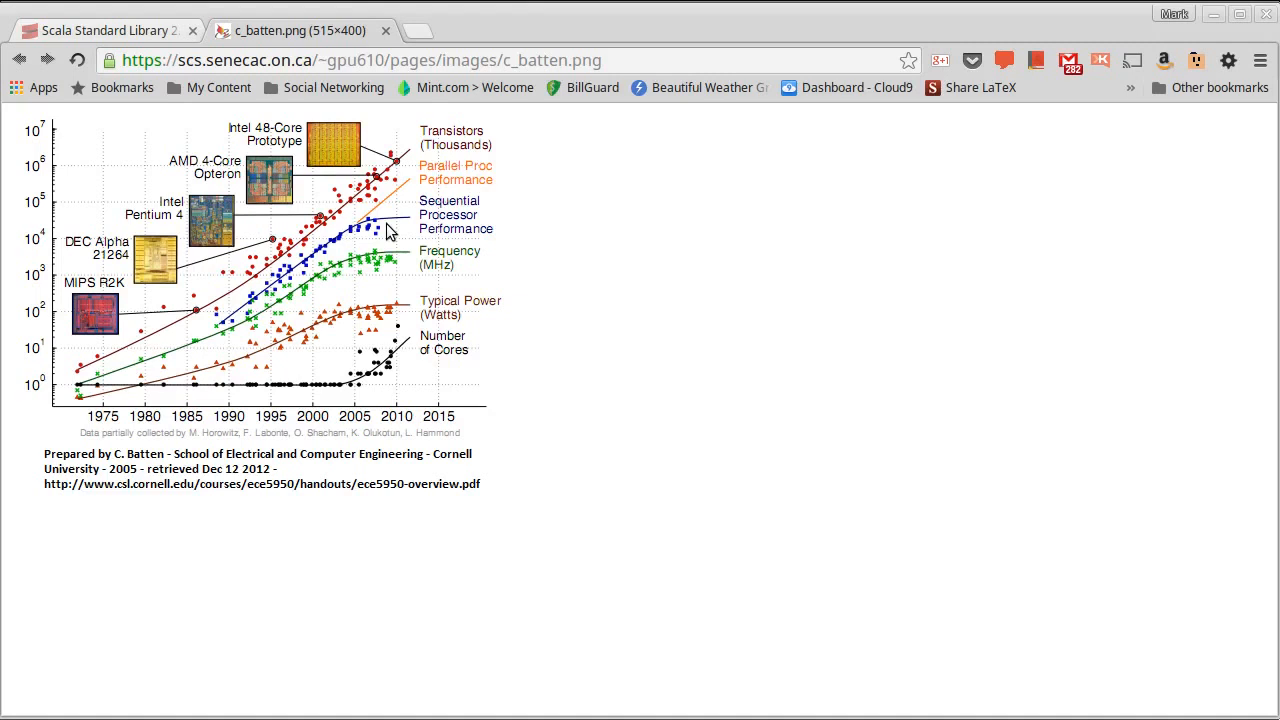
mouse_move(358, 152)
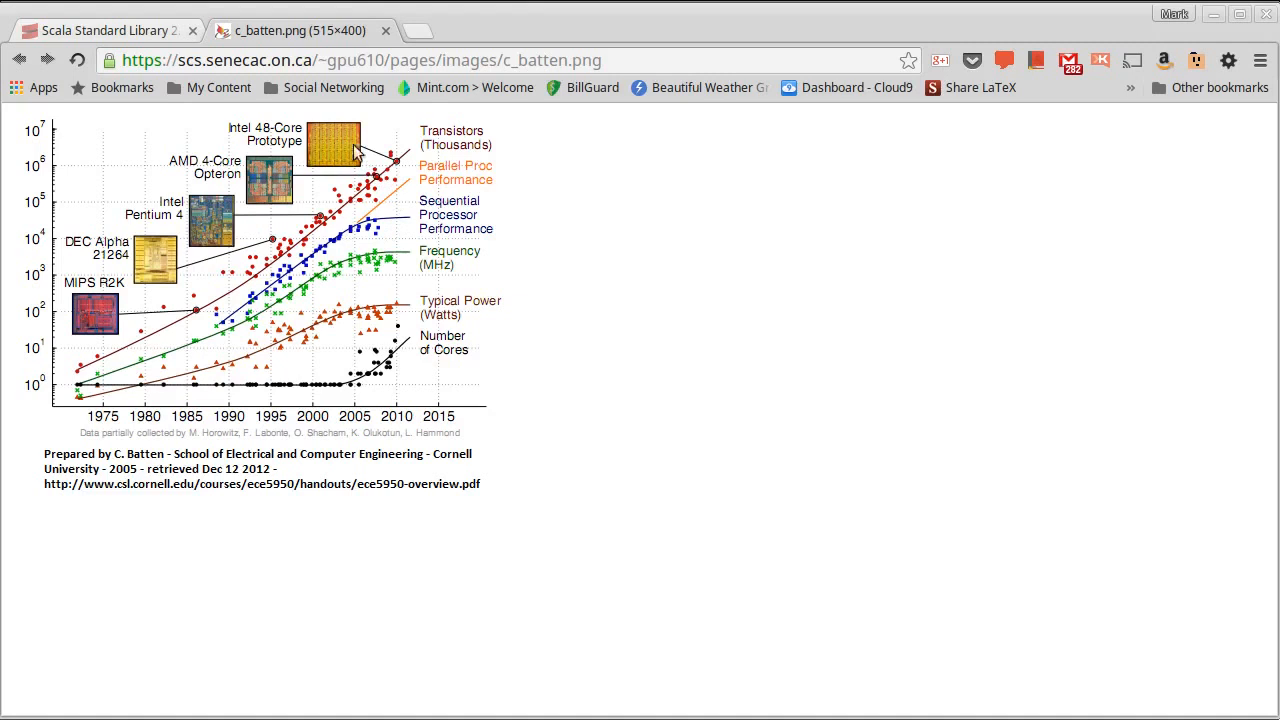
mouse_move(608, 161)
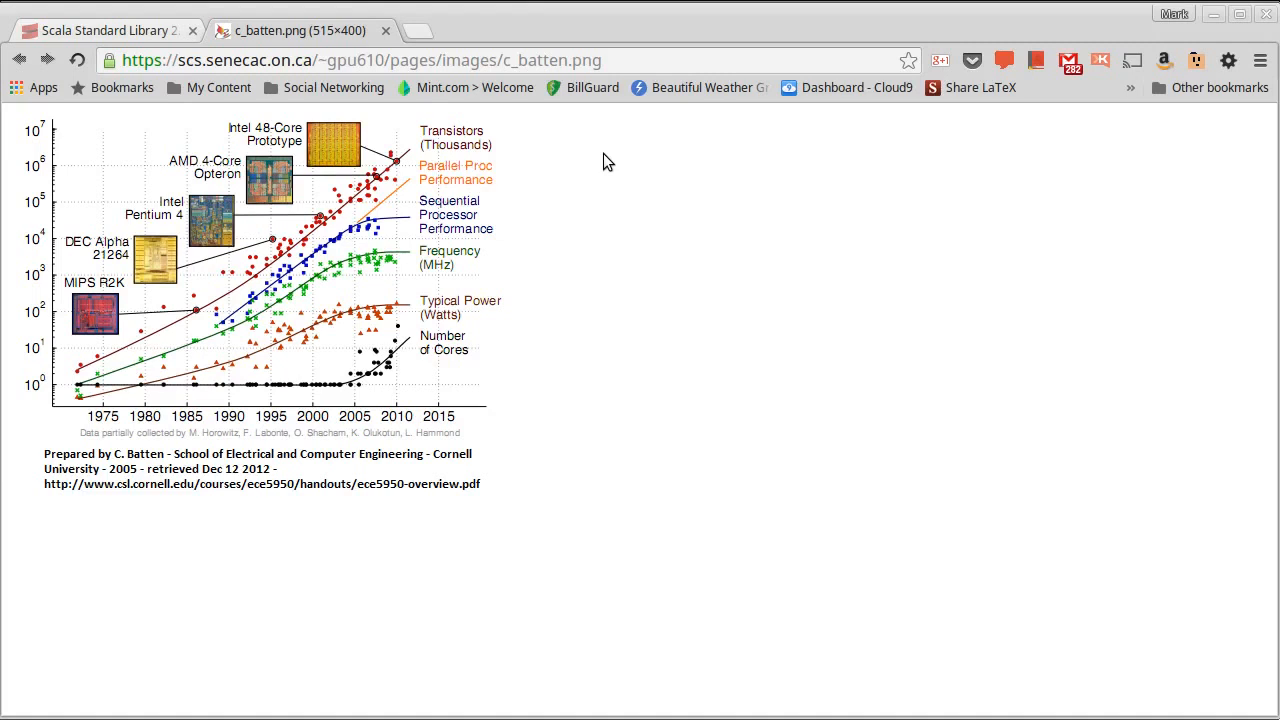
mouse_move(894, 130)
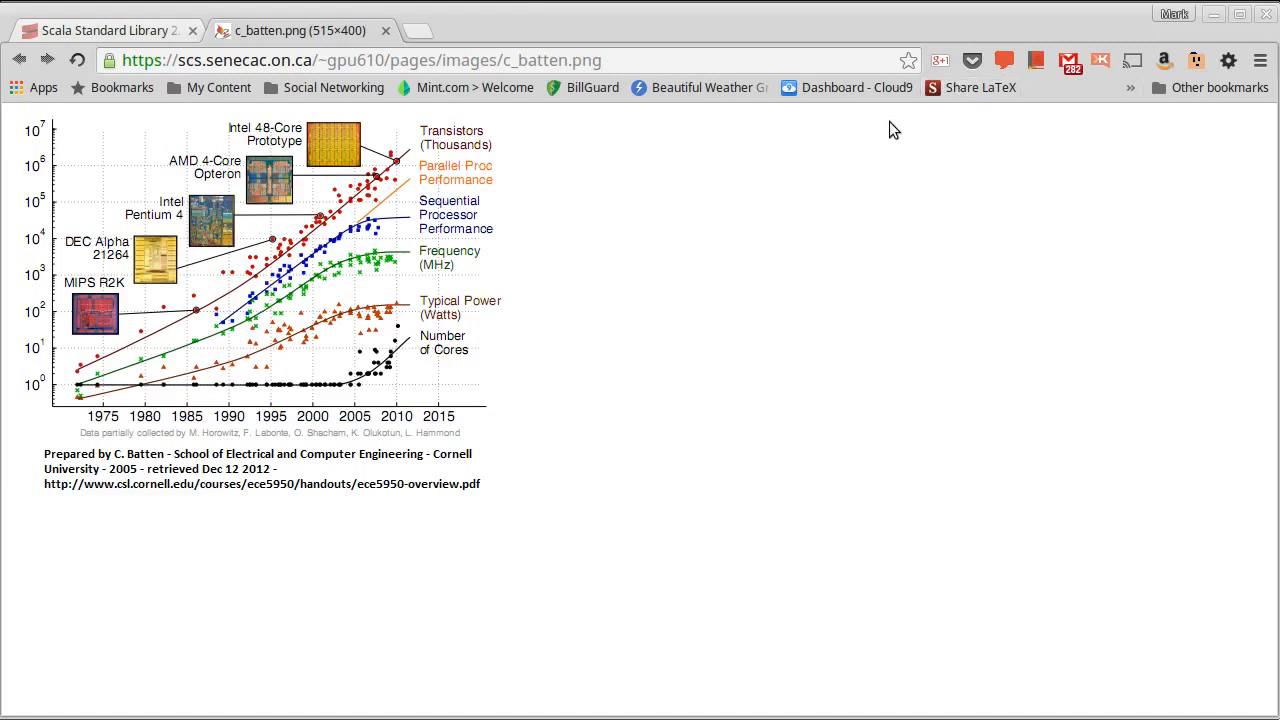
mouse_move(853, 208)
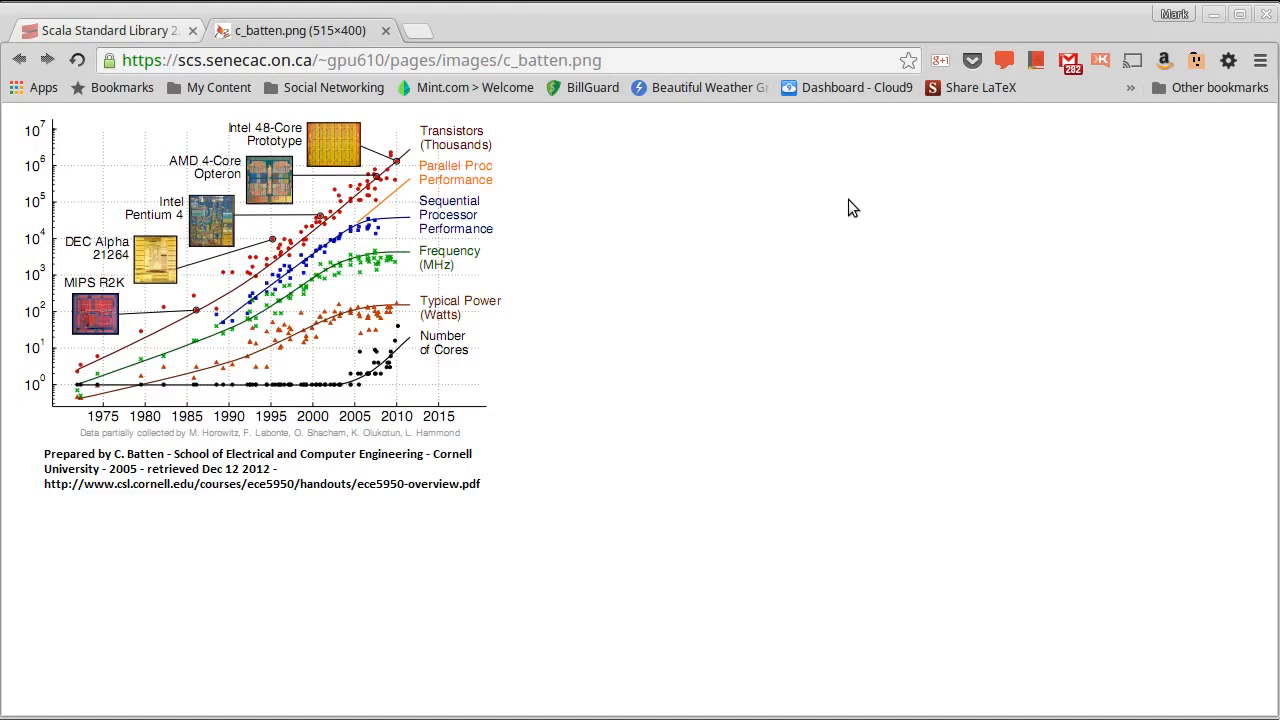
mouse_move(357, 232)
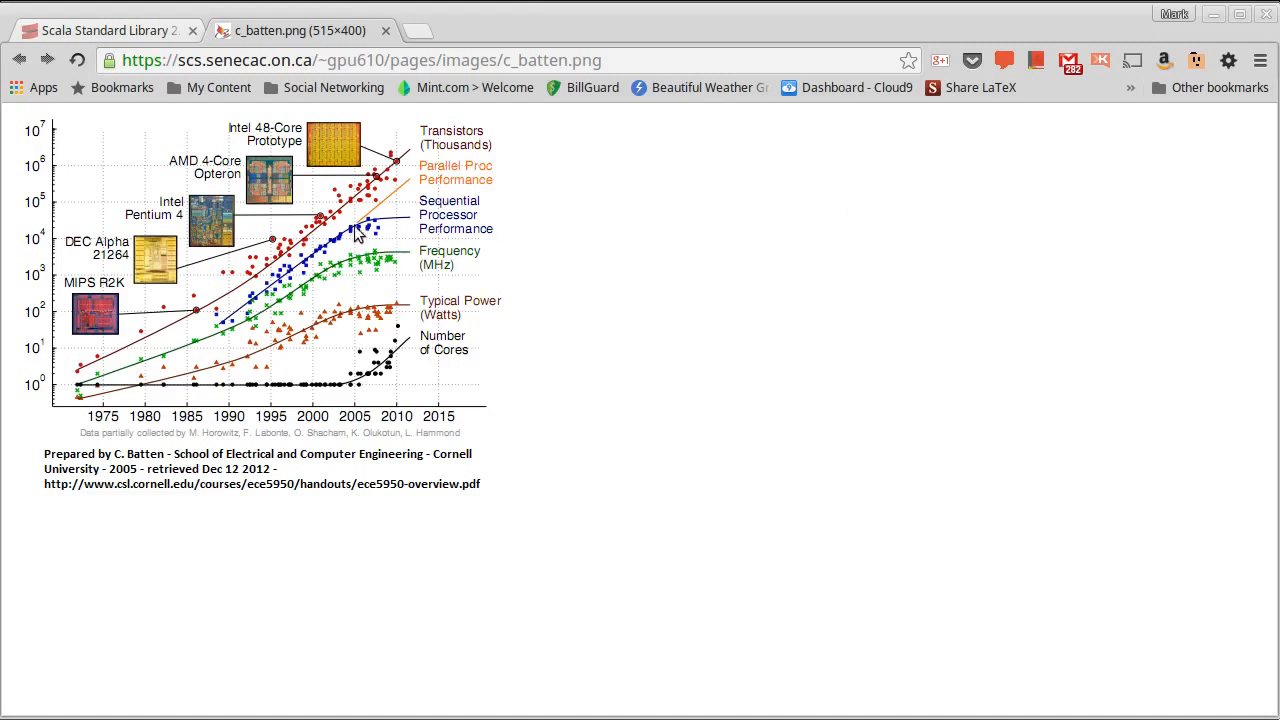
mouse_move(408, 222)
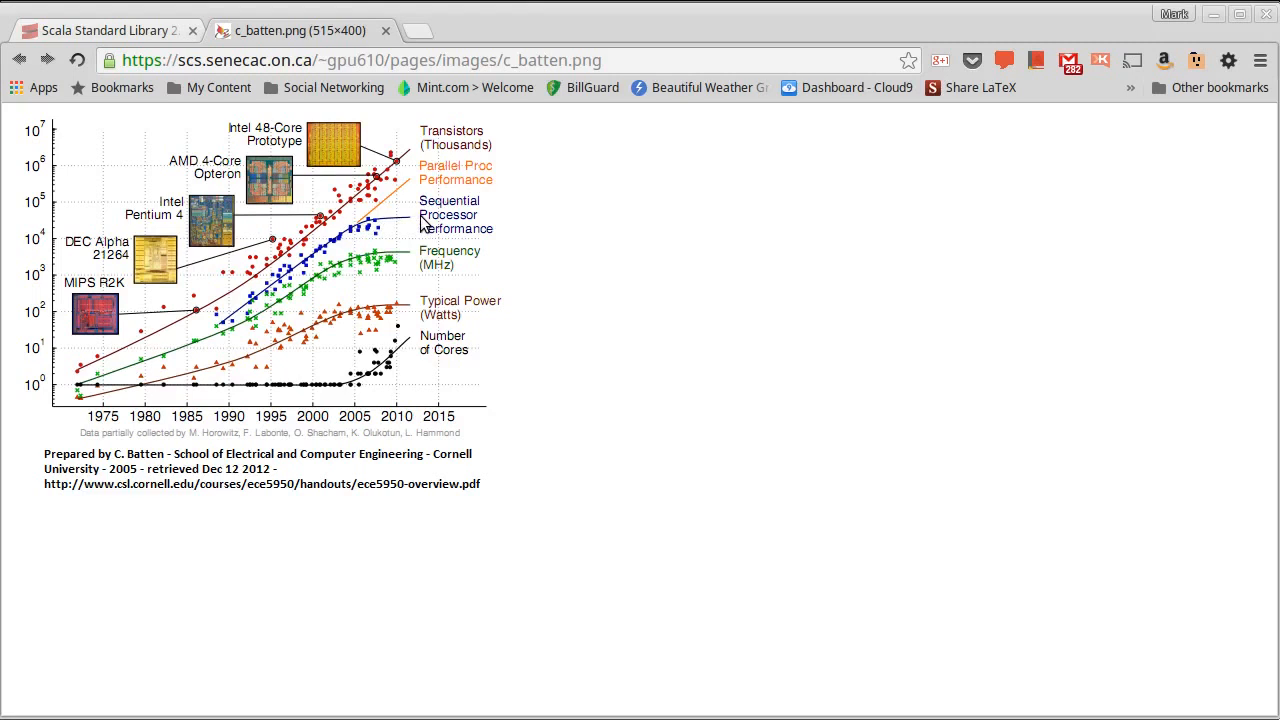
mouse_move(437, 232)
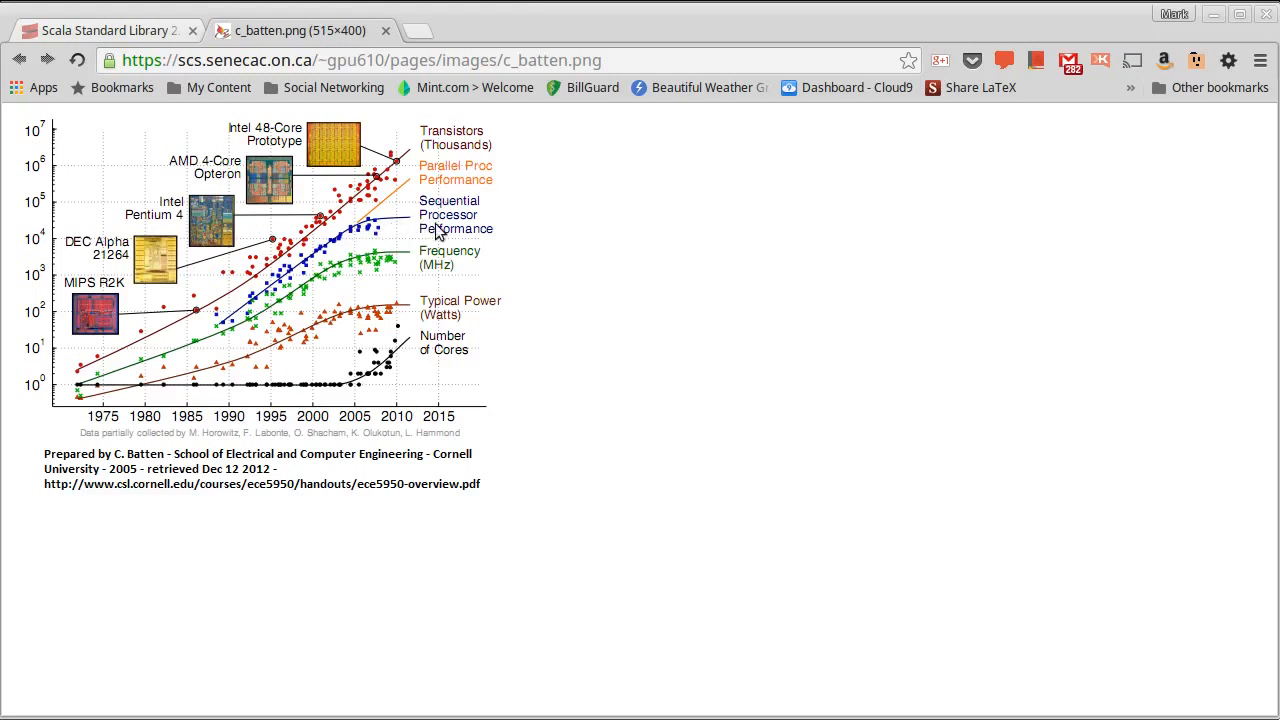
mouse_move(545, 213)
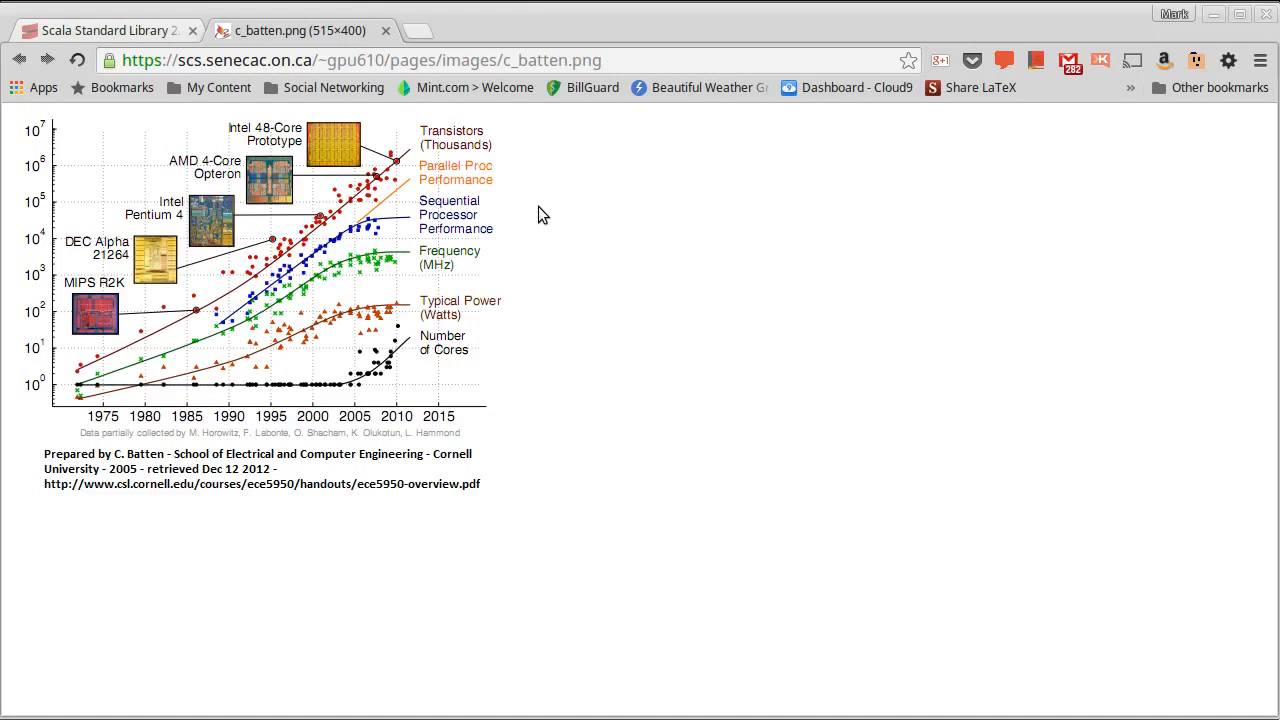
mouse_move(997, 523)
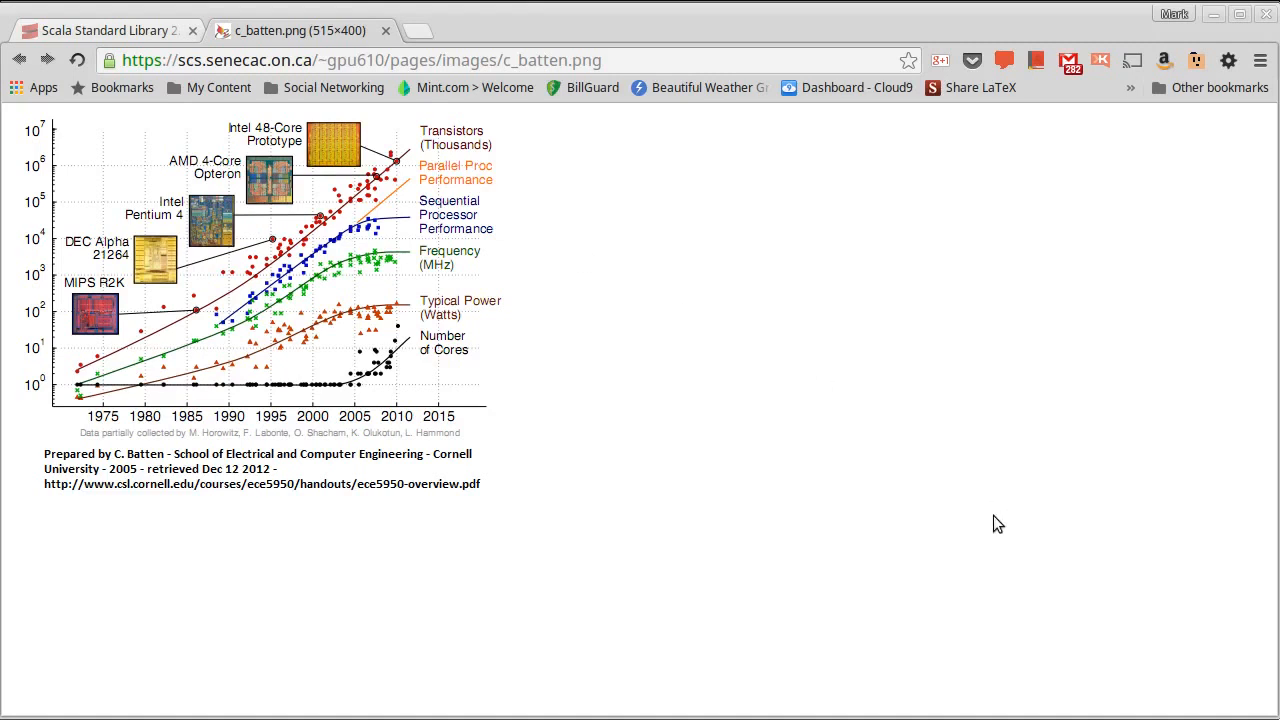